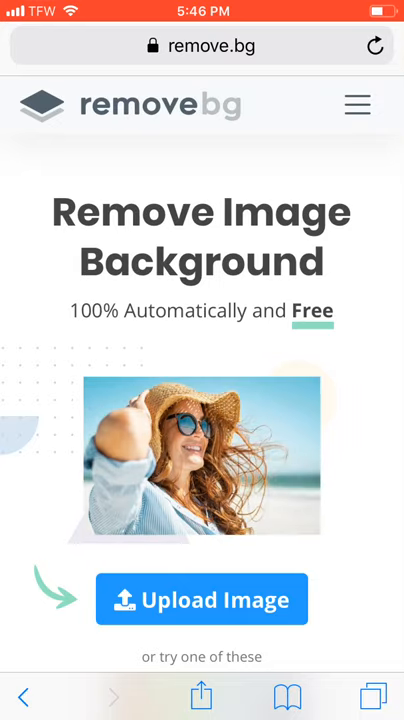
Step: Upload a library photo to remove.bg and save the background-free result to the phone
left_click(200, 600)
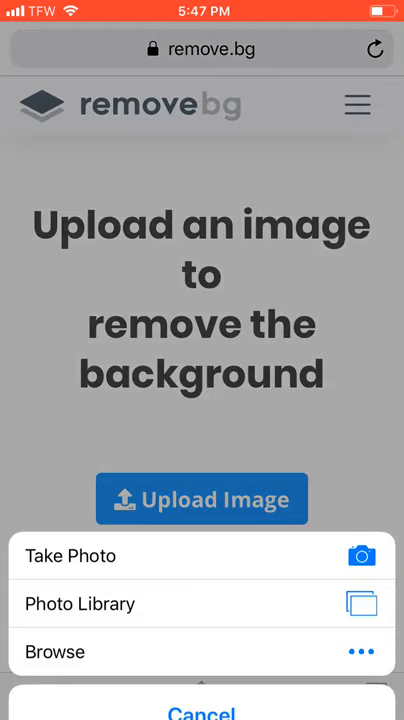
left_click(202, 712)
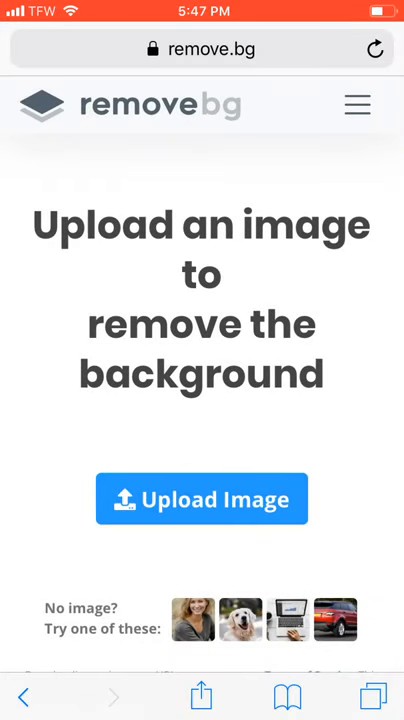
left_click(200, 500)
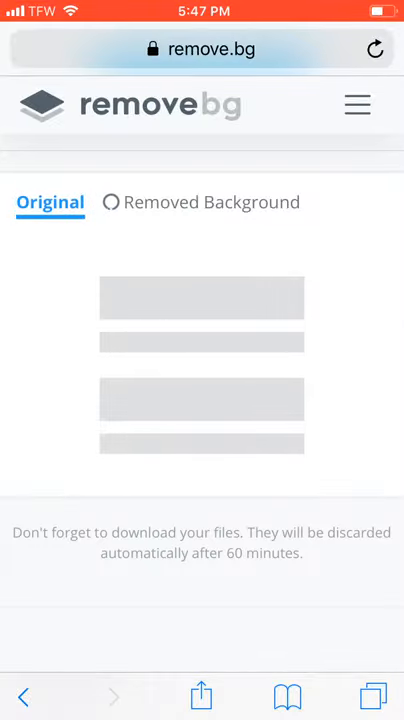
left_click(212, 202)
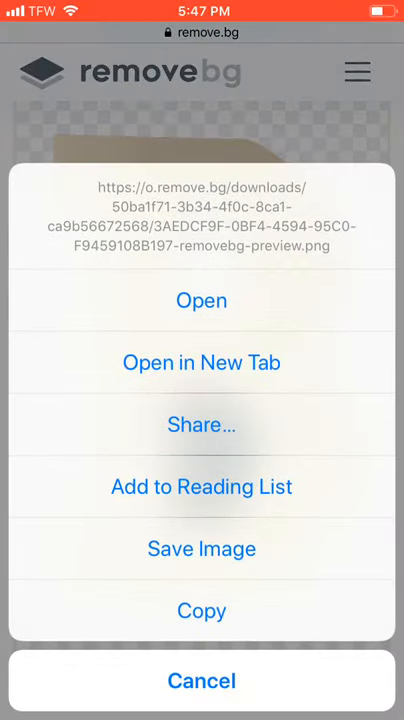
left_click(200, 680)
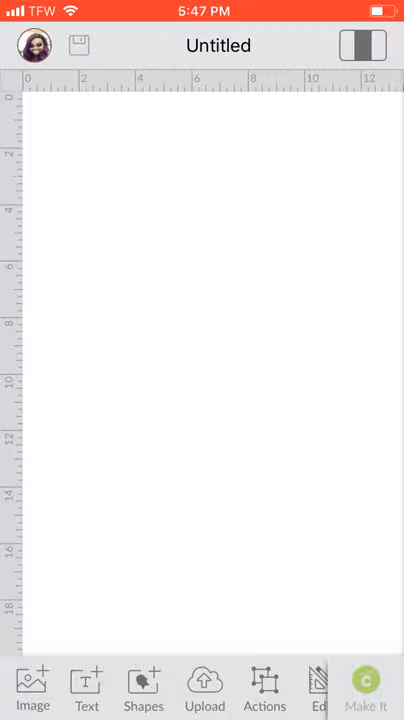
Step: Start a new upload and pick the letter B photo from the photo library
left_click(204, 690)
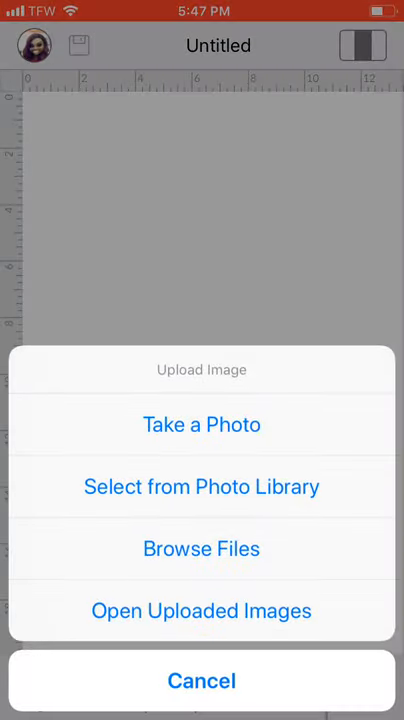
left_click(200, 486)
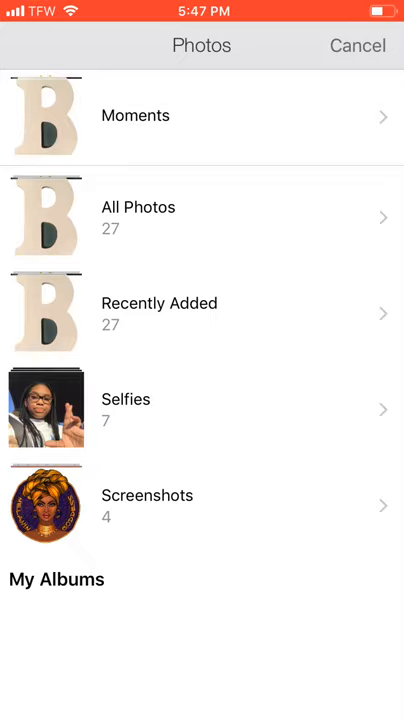
left_click(356, 44)
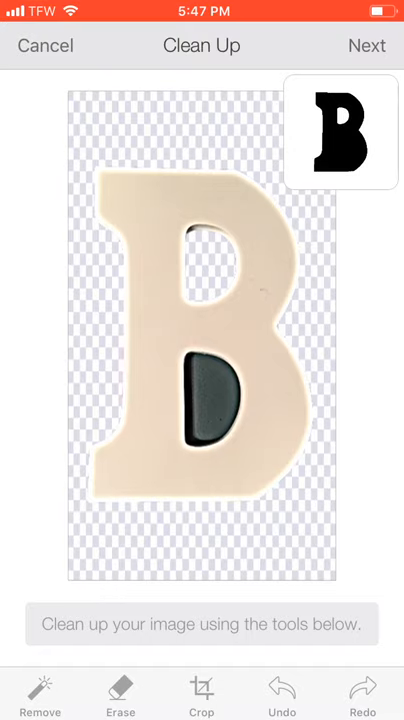
Step: Erase the dark inner hole of the B with Remove at higher sensitivity and continue
left_click(40, 690)
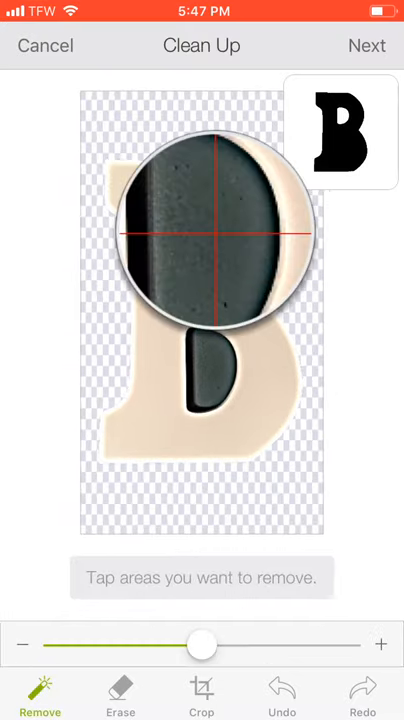
left_click(202, 236)
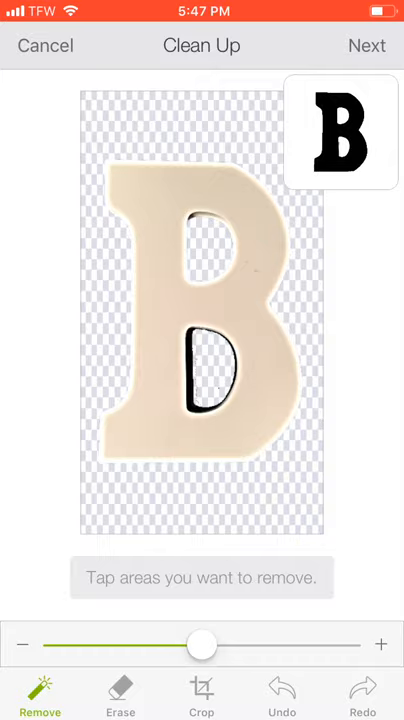
left_click(202, 364)
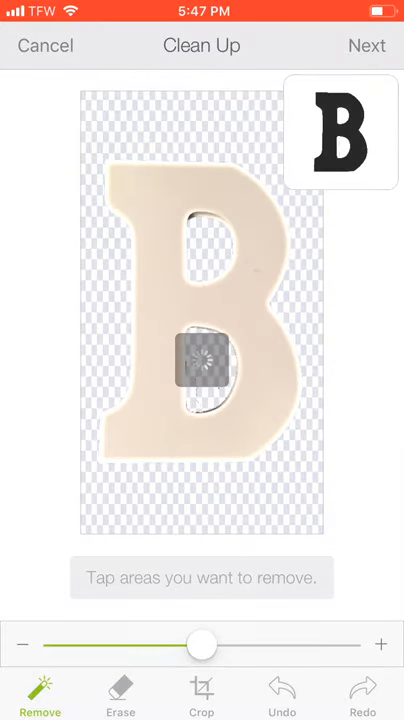
left_click_drag(200, 644, 316, 644)
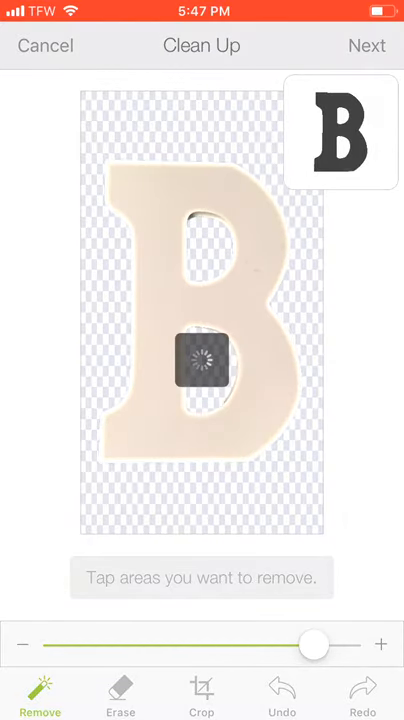
left_click(200, 80)
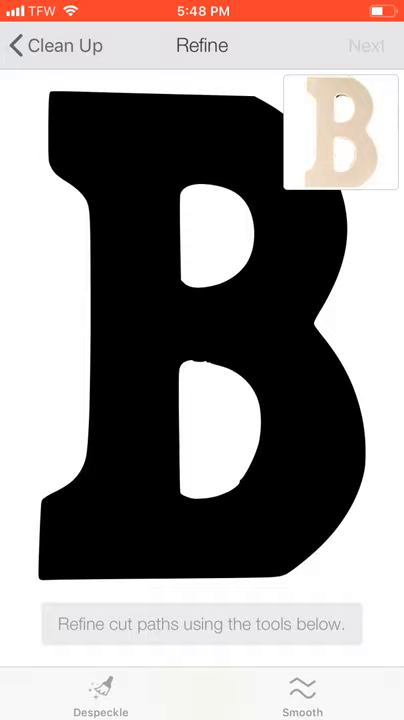
left_click(368, 46)
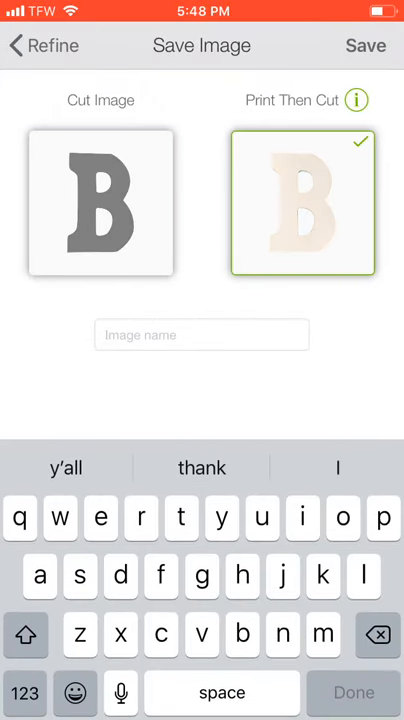
Step: Save the B as a Print Then Cut image and insert it onto the canvas
type("f")
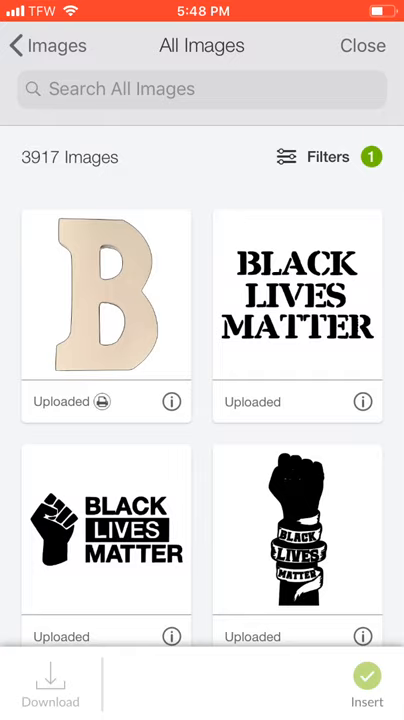
left_click(100, 312)
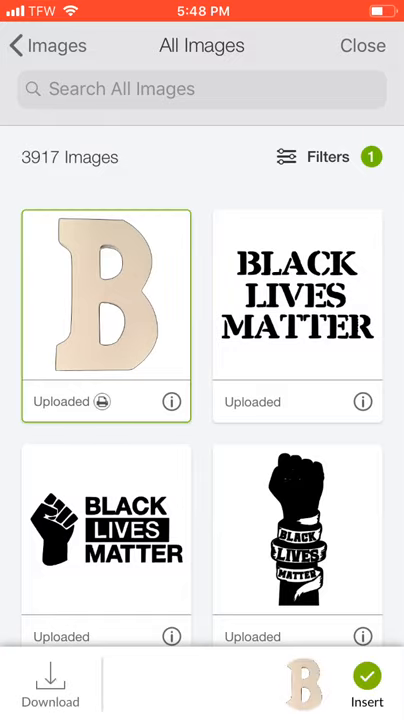
left_click(364, 688)
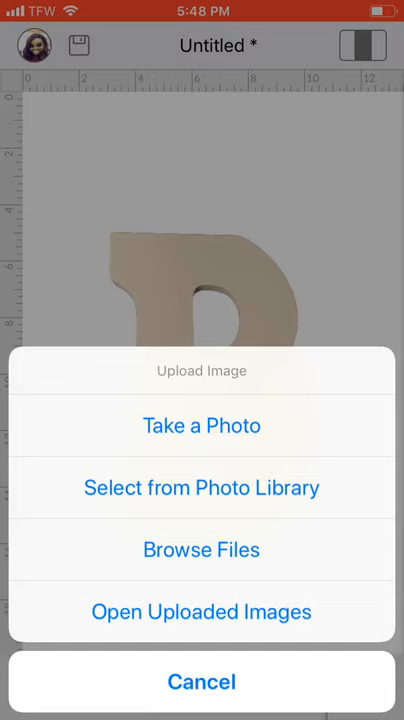
Step: Pick the sunflower from All Photos, remove its background, and pass Clean Up and Refine
left_click(200, 488)
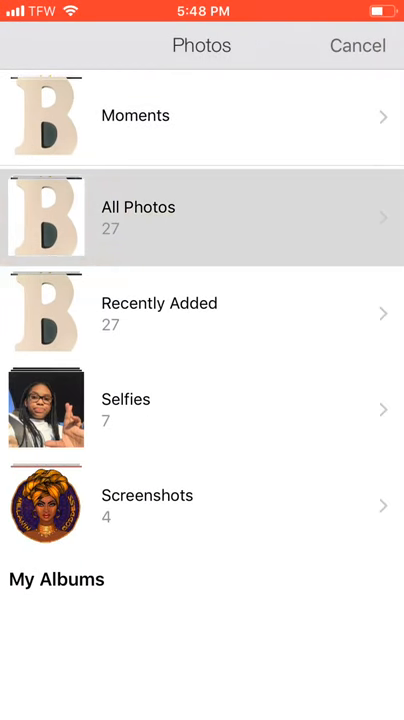
left_click(200, 216)
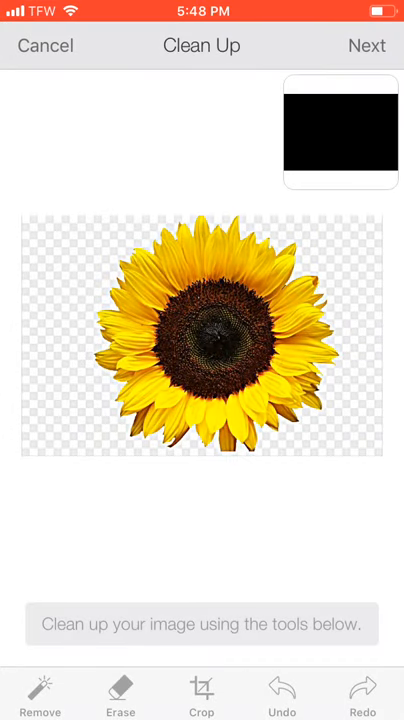
left_click(40, 696)
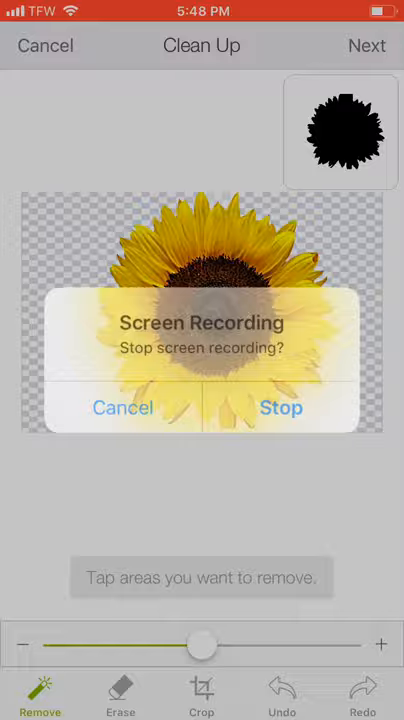
left_click(122, 408)
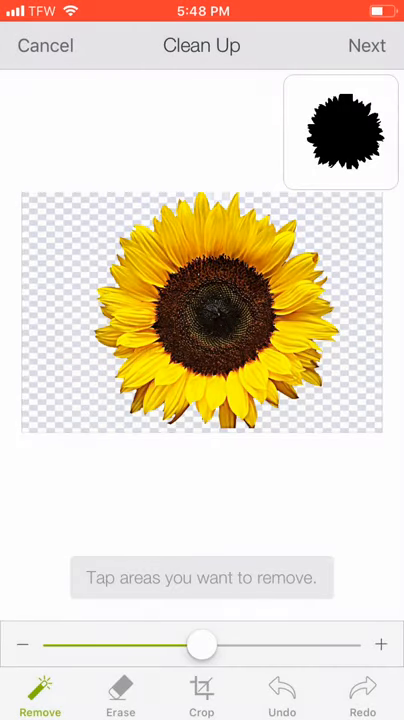
left_click(366, 44)
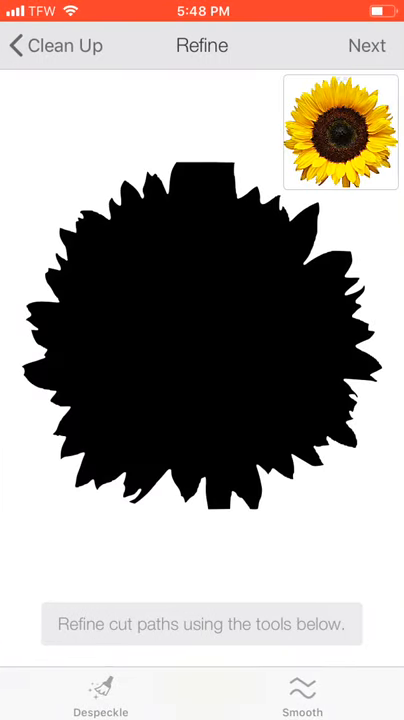
left_click(368, 44)
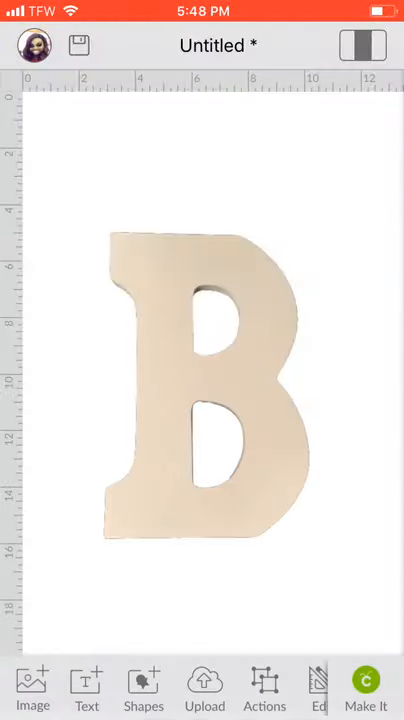
Step: Open the All Images library of uploads from the letter B canvas
left_click(32, 688)
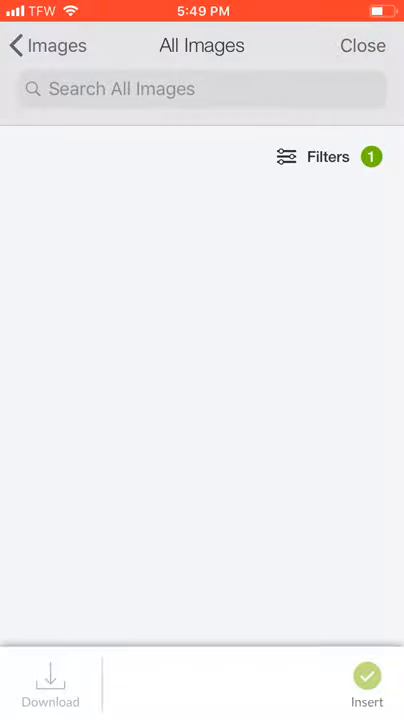
Step: Confirm the Uploaded filter, select the sunflower image and insert it onto the canvas
left_click(330, 156)
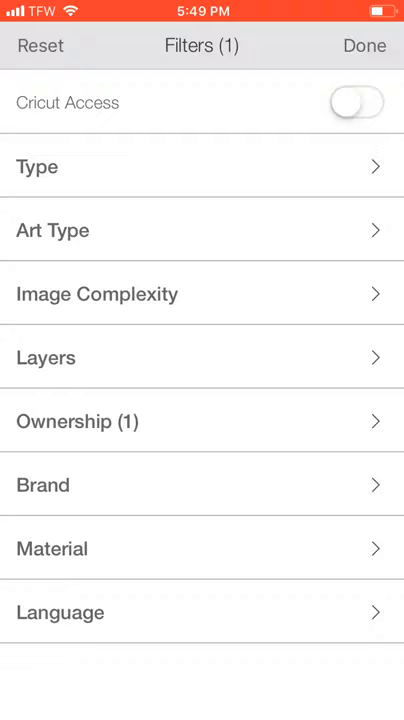
left_click(202, 420)
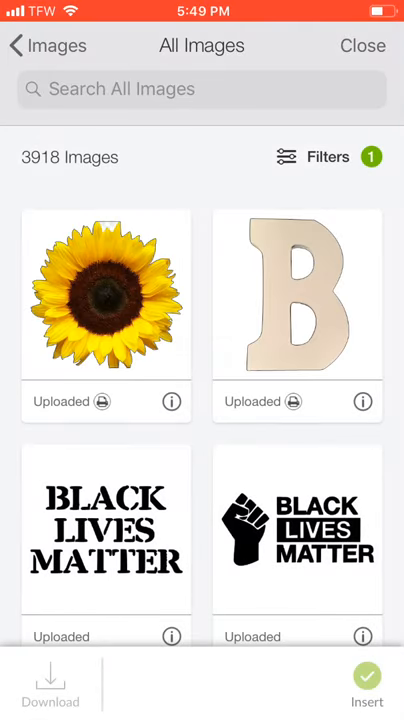
left_click(104, 312)
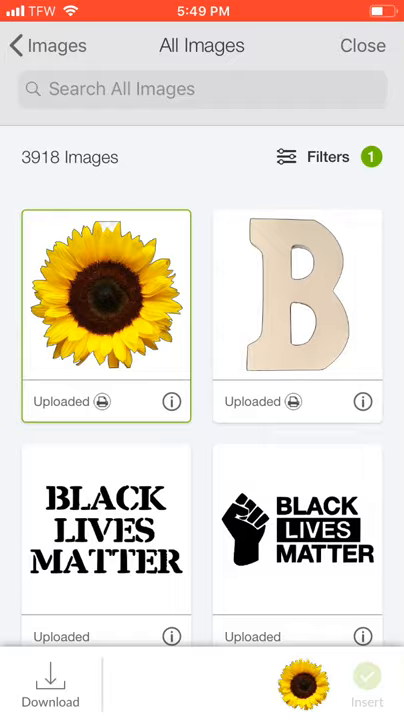
left_click(368, 684)
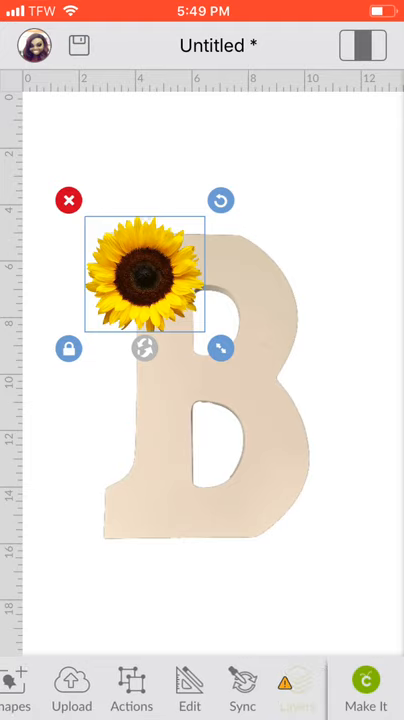
Step: Duplicate the sunflower, drag copies onto the B's corners, and select them for Actions
left_click(296, 684)
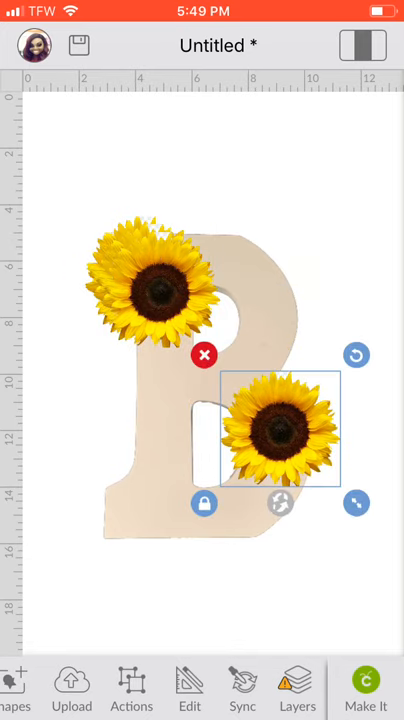
left_click_drag(280, 428, 114, 544)
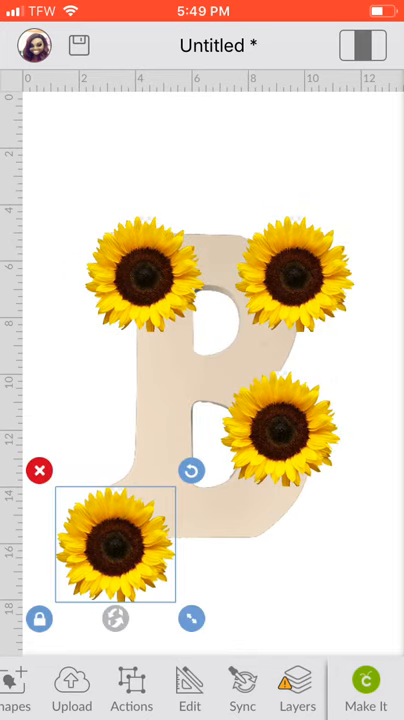
left_click_drag(114, 544, 140, 276)
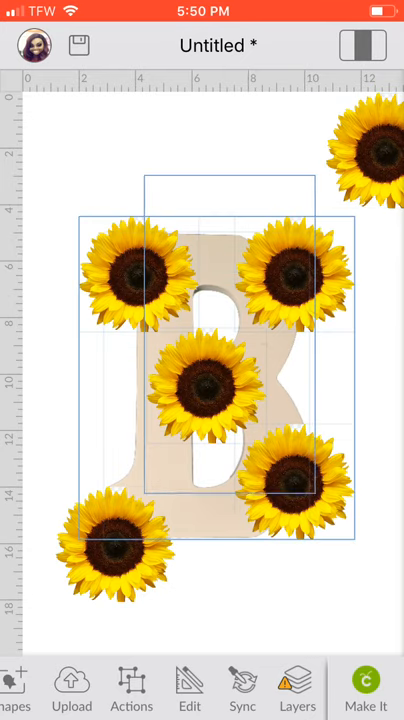
left_click(200, 400)
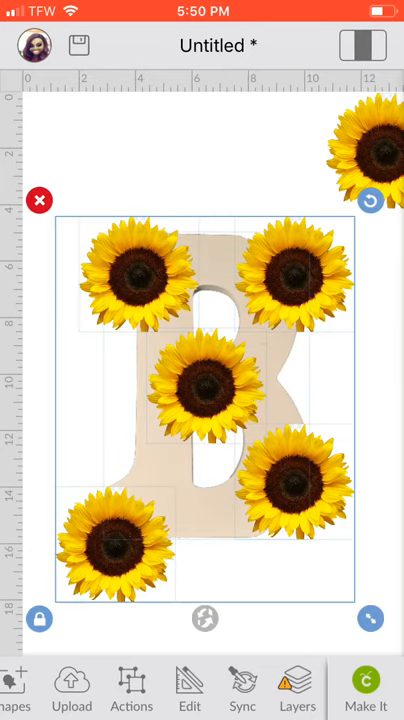
left_click(132, 688)
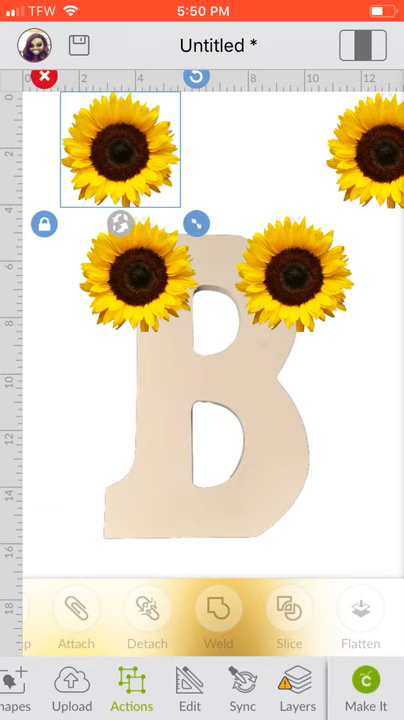
Step: Resize sunflowers onto the B's upper left and lower right, then select all layers together
left_click_drag(116, 148, 84, 242)
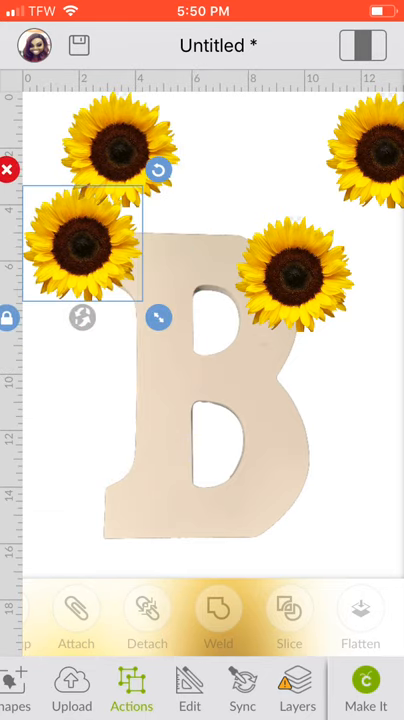
left_click_drag(84, 240, 152, 276)
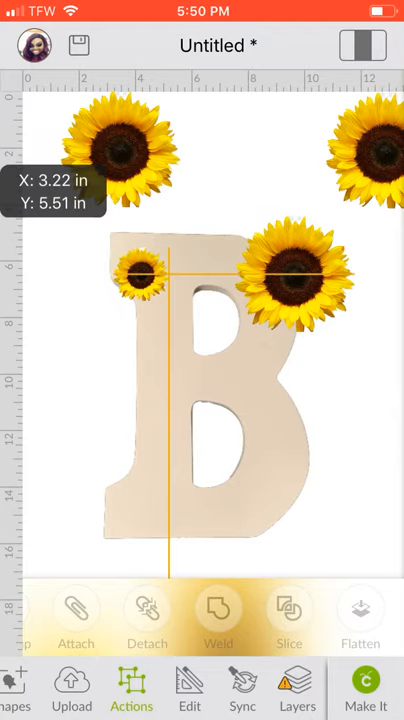
left_click(140, 276)
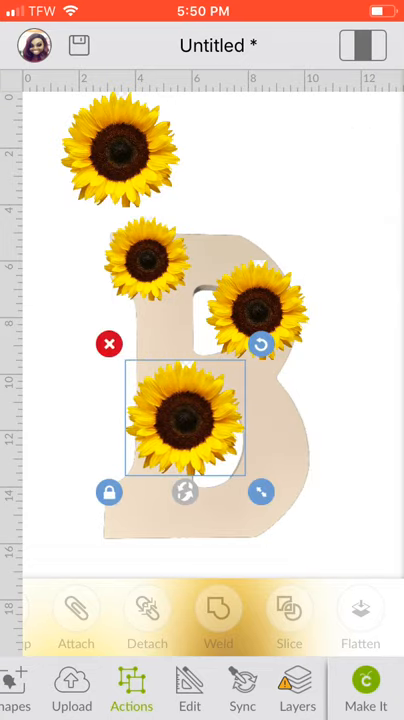
left_click_drag(180, 420, 284, 490)
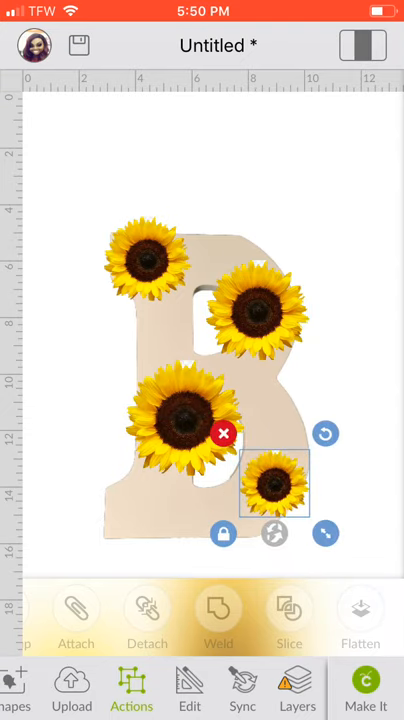
left_click(224, 432)
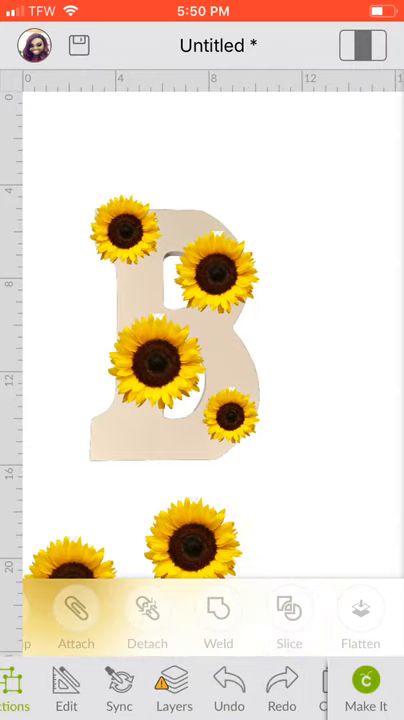
left_click(108, 398)
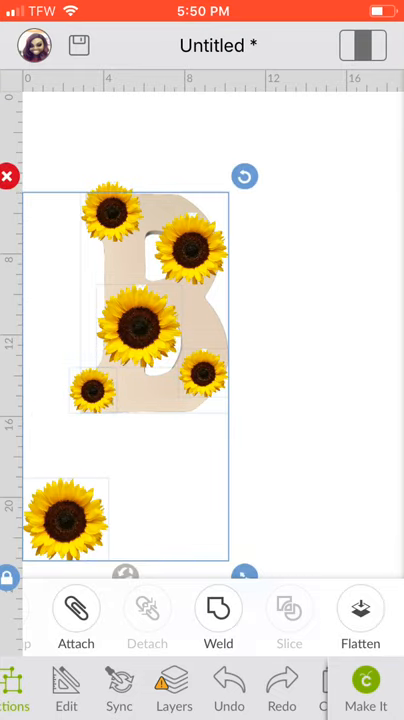
left_click_drag(62, 520, 332, 200)
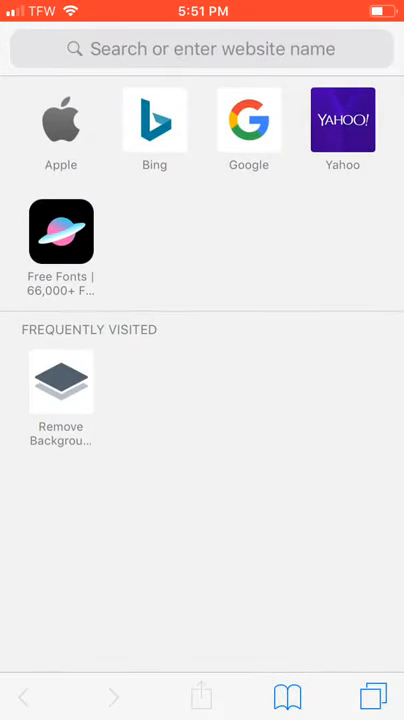
Step: Search Google in Safari for "sunflower wallpaper"
left_click(248, 132)
type("su")
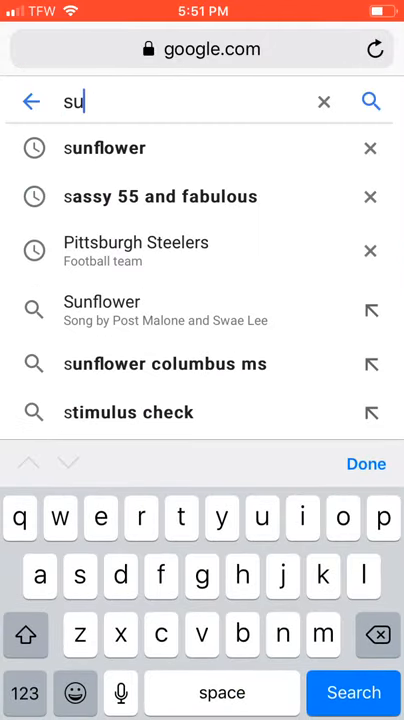
type("n")
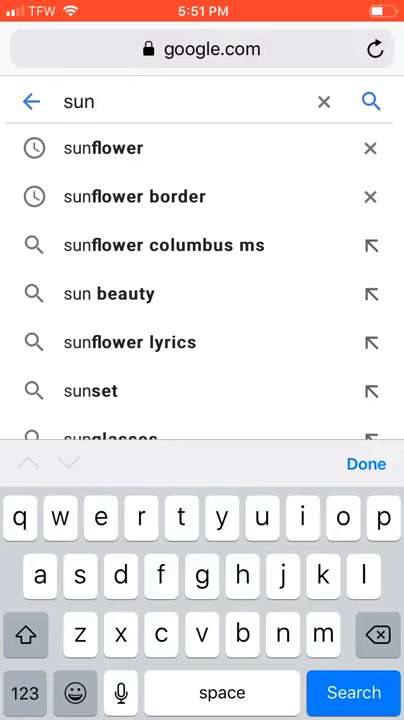
type("flo")
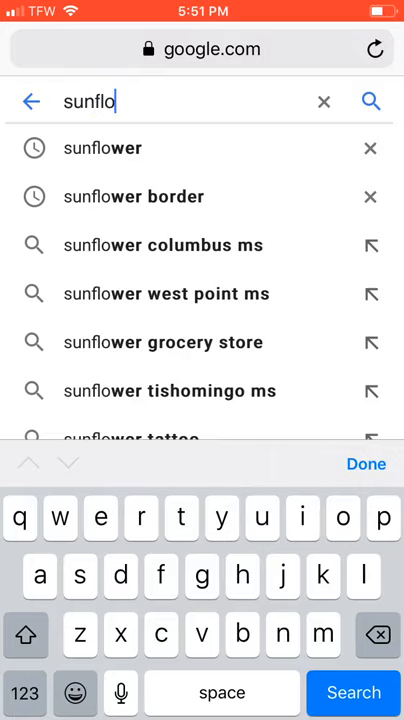
type("wer")
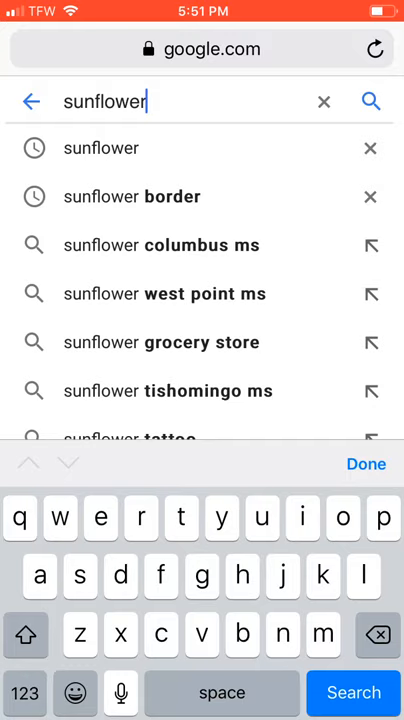
type("wallpaper")
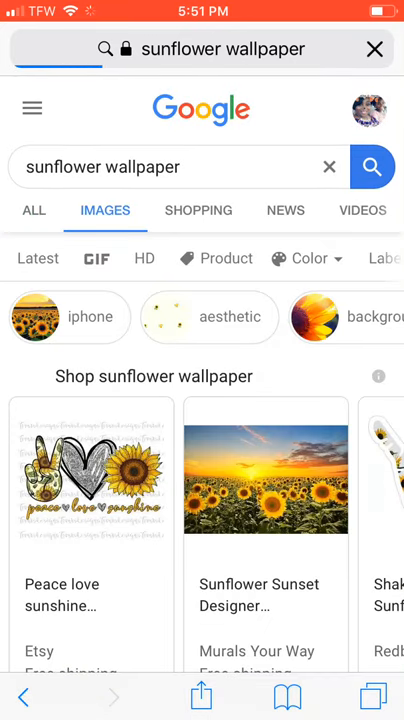
Step: Scroll down through the sunflower wallpaper image results grid
scroll("down", 3)
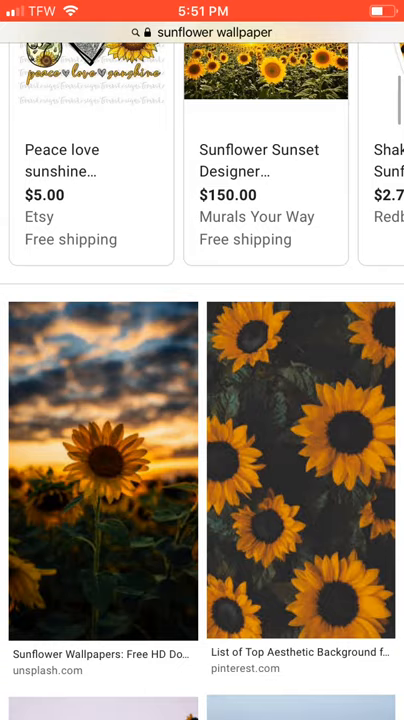
scroll("down", 3)
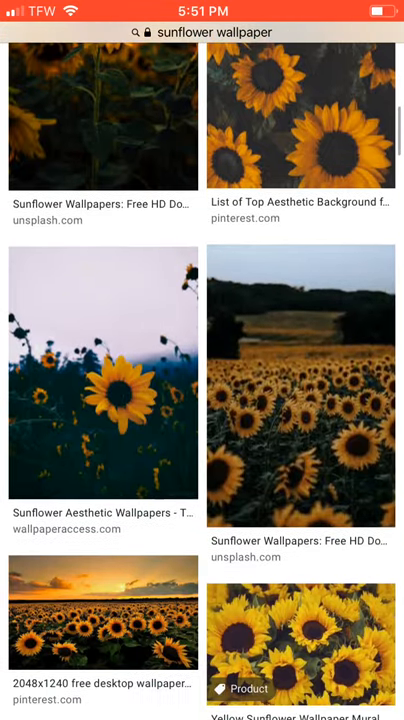
scroll("down", 3)
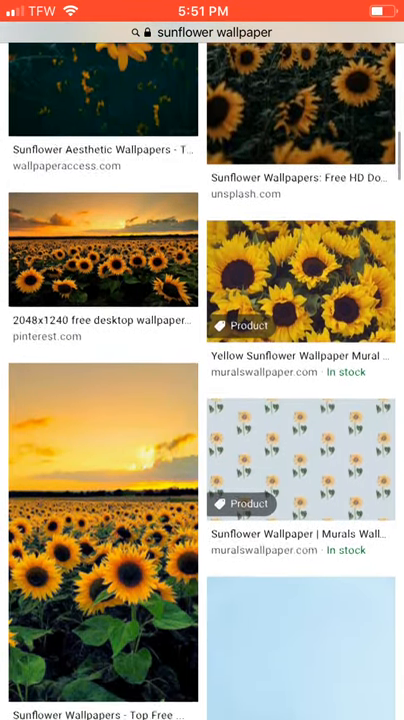
scroll("down", 3)
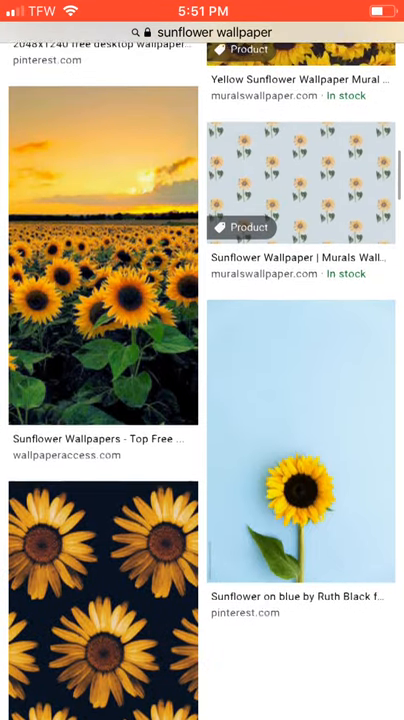
scroll("down", 3)
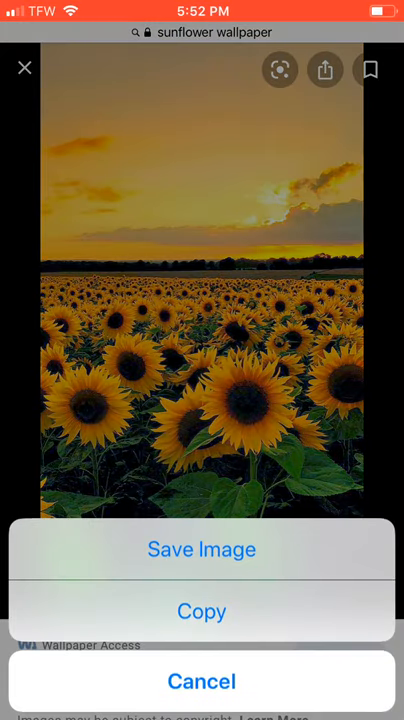
left_click(200, 680)
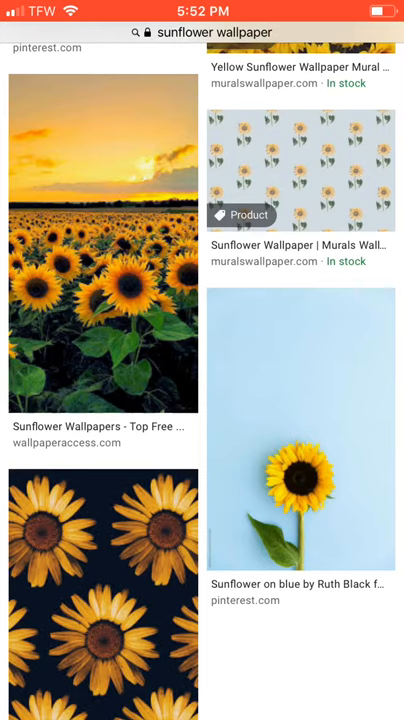
scroll("down", 3)
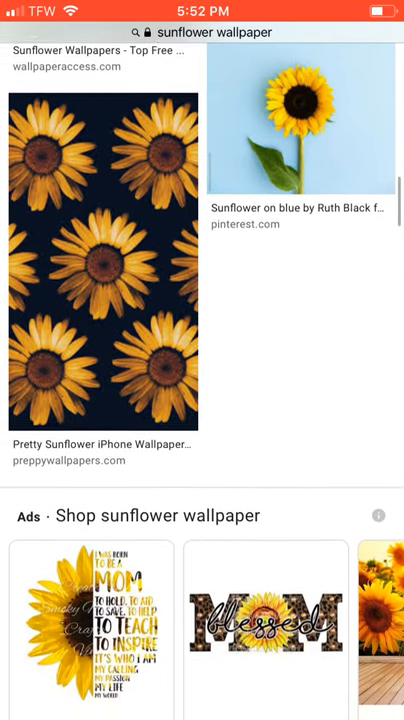
scroll("down", 3)
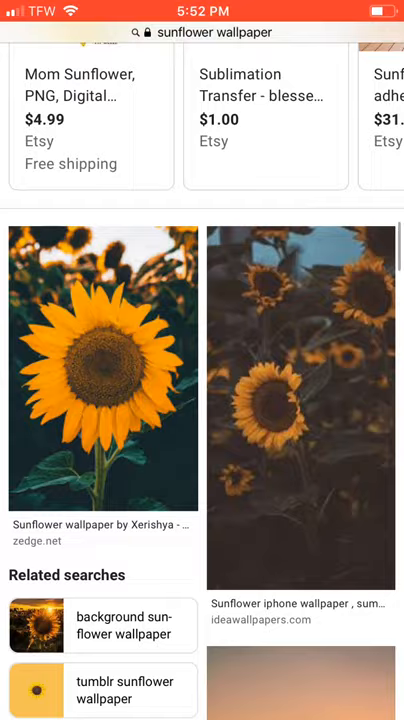
scroll("down", 3)
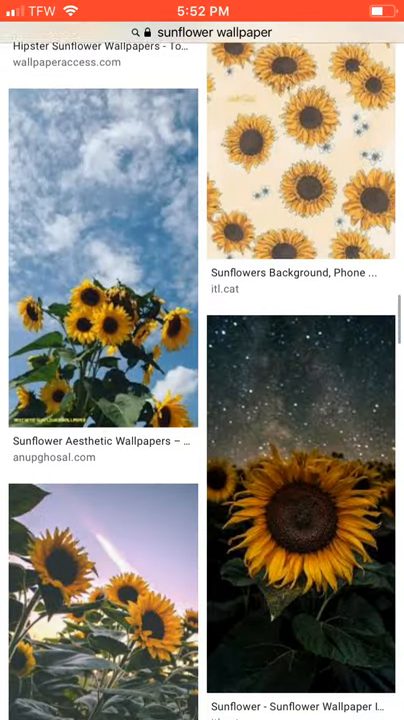
scroll("down", 3)
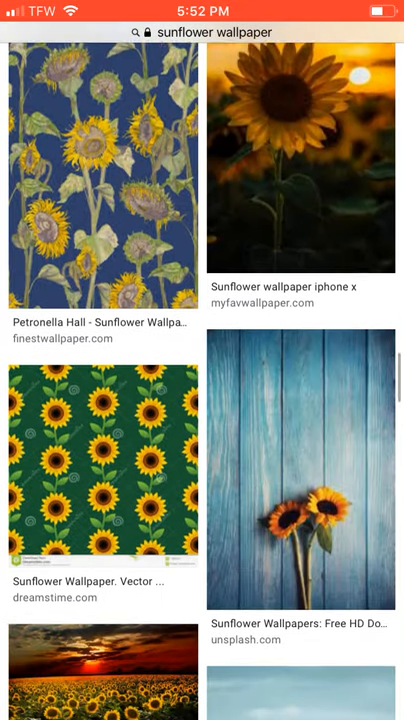
scroll("down", 3)
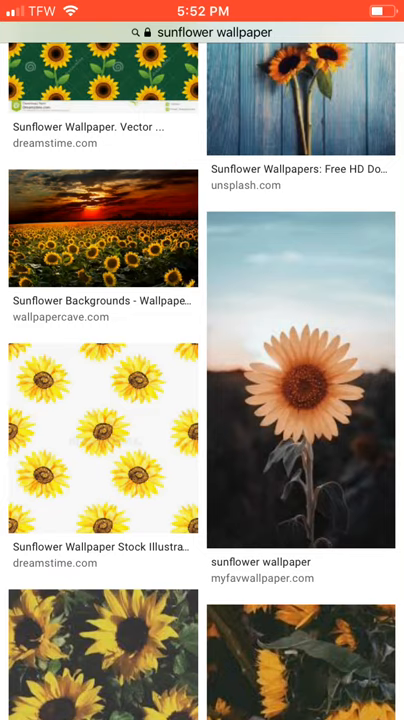
scroll("down", 3)
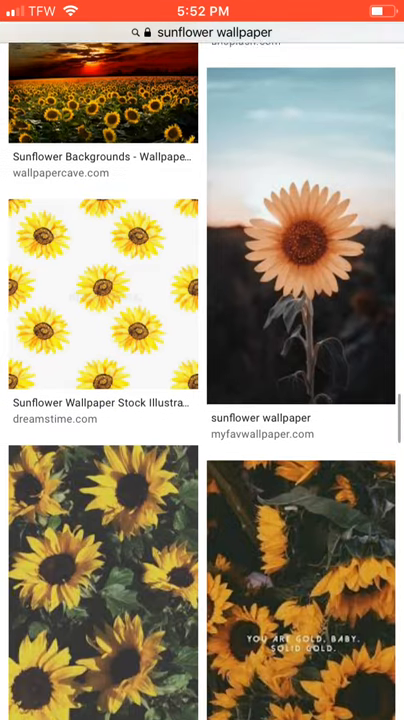
scroll("down", 3)
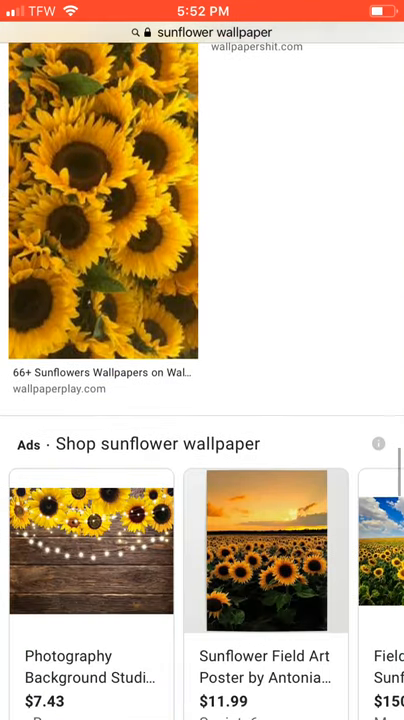
scroll("down", 3)
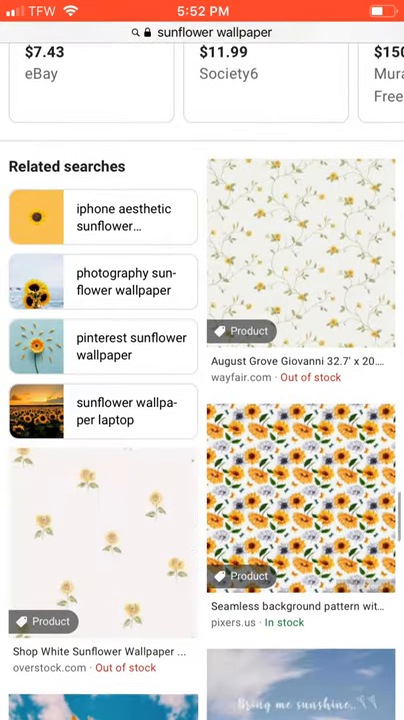
scroll("down", 3)
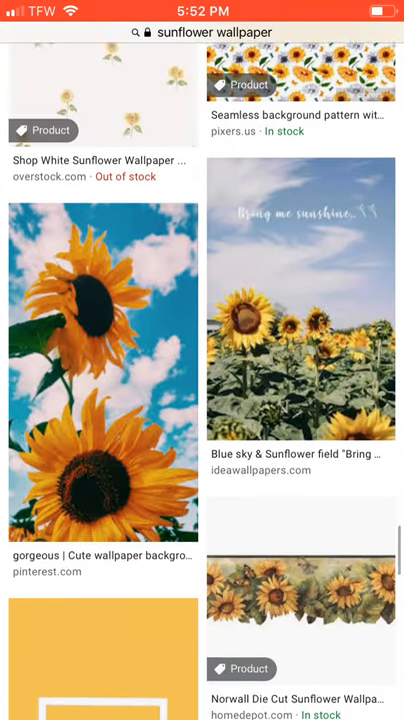
scroll("down", 3)
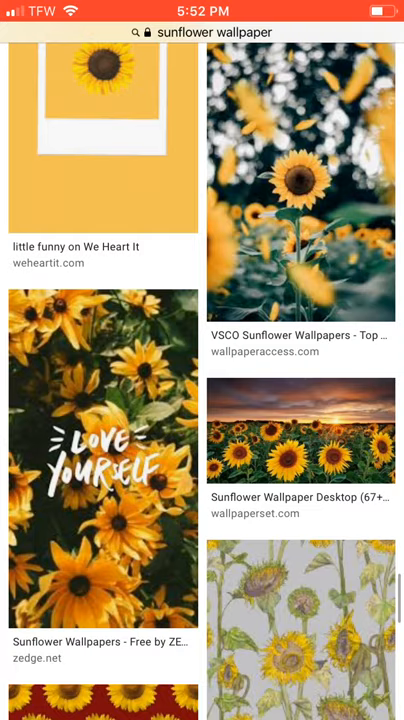
scroll("down", 3)
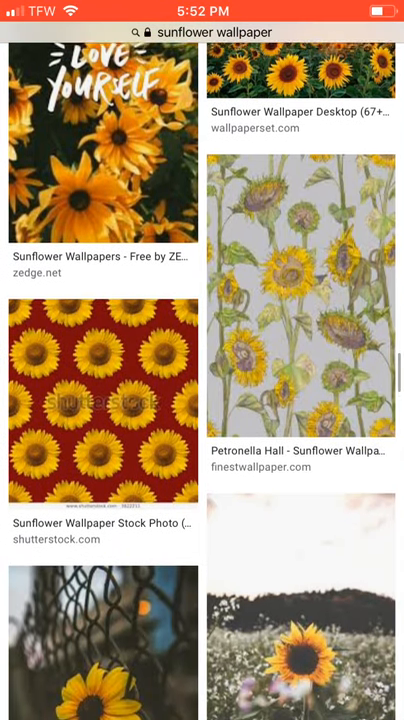
left_click(104, 402)
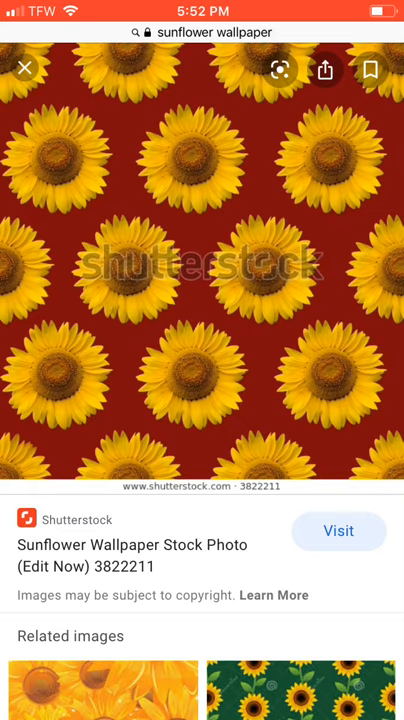
scroll("down", 3)
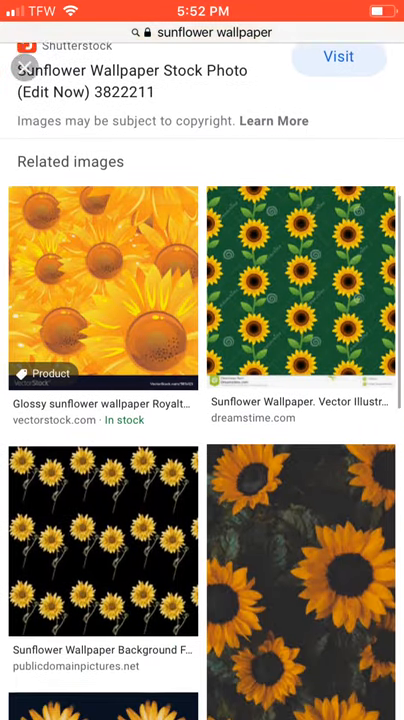
scroll("down", 3)
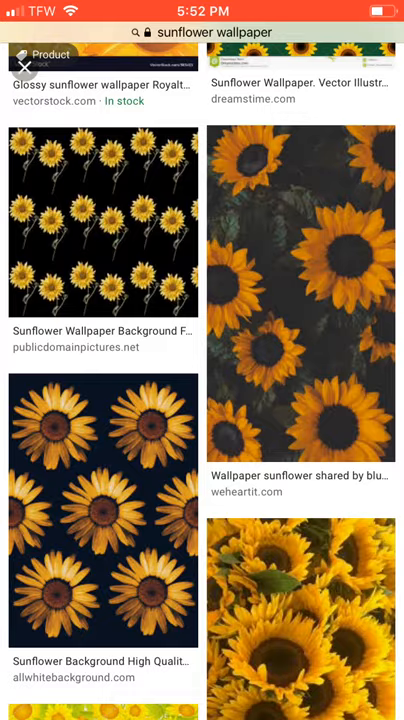
left_click(104, 510)
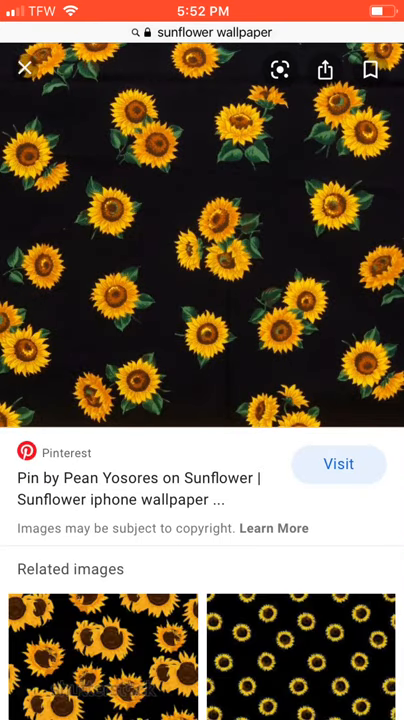
left_click(338, 464)
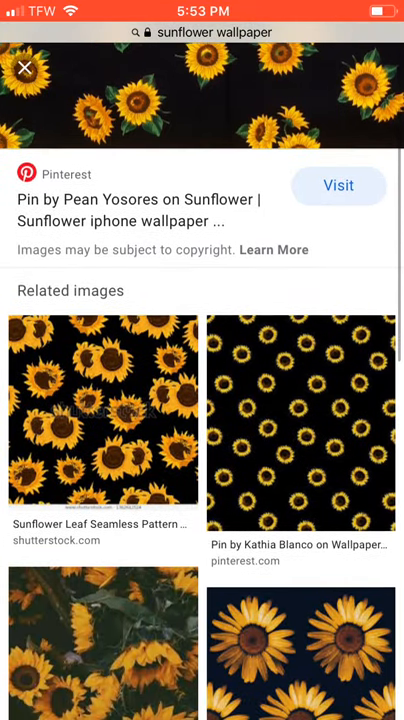
scroll("down", 3)
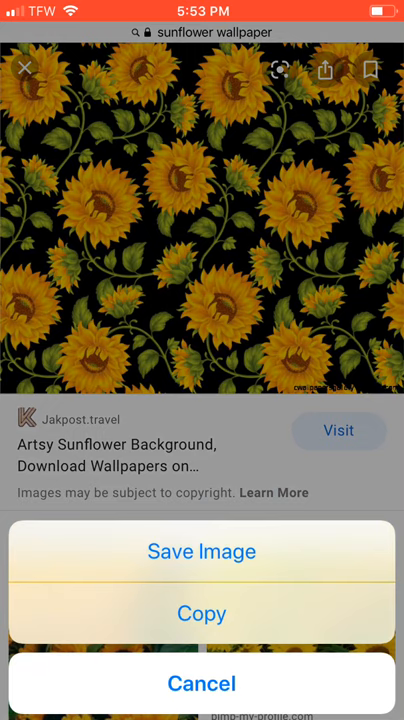
left_click(202, 684)
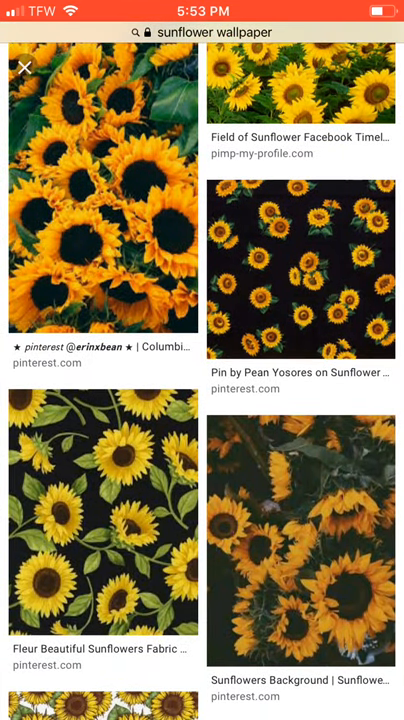
scroll("down", 3)
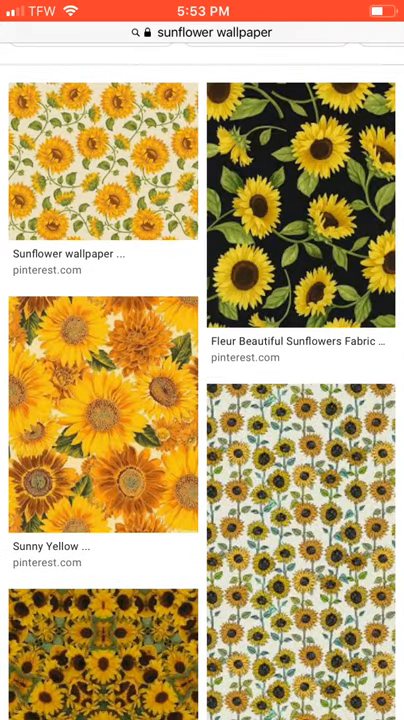
scroll("down", 3)
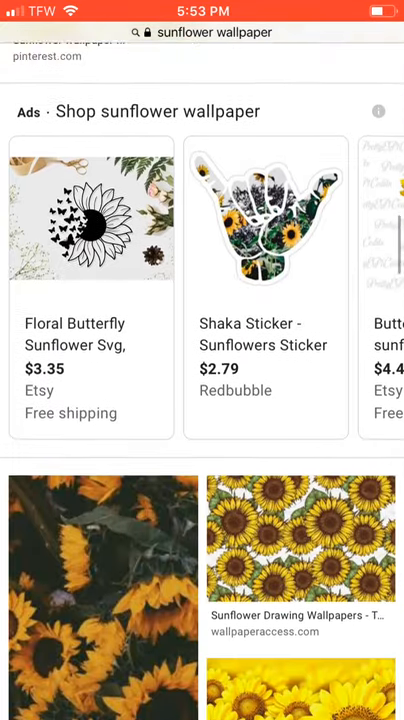
scroll("down", 3)
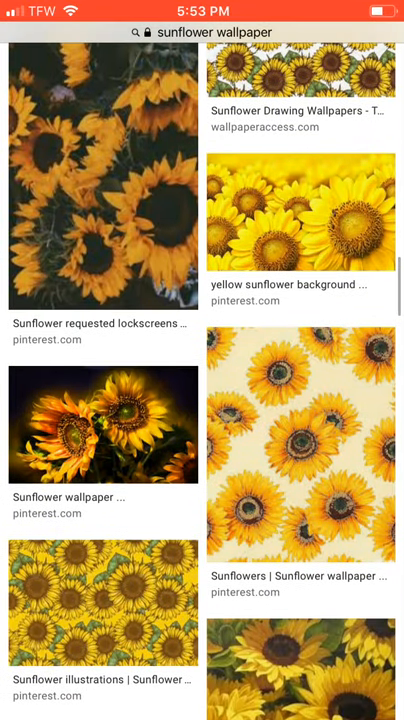
Step: Preview the yellow sunflower background and the black and gold sunflower print
left_click(300, 212)
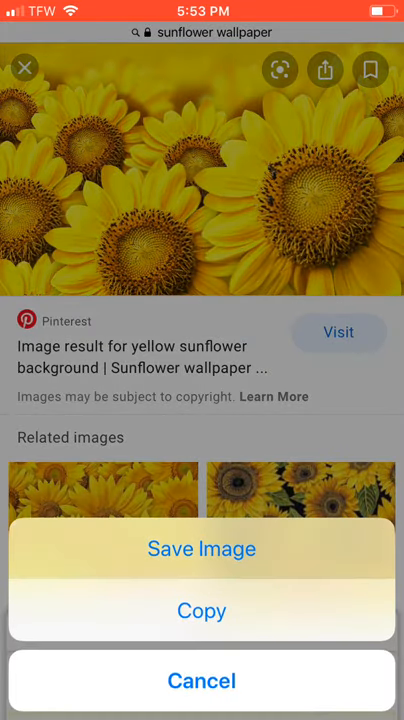
left_click(200, 680)
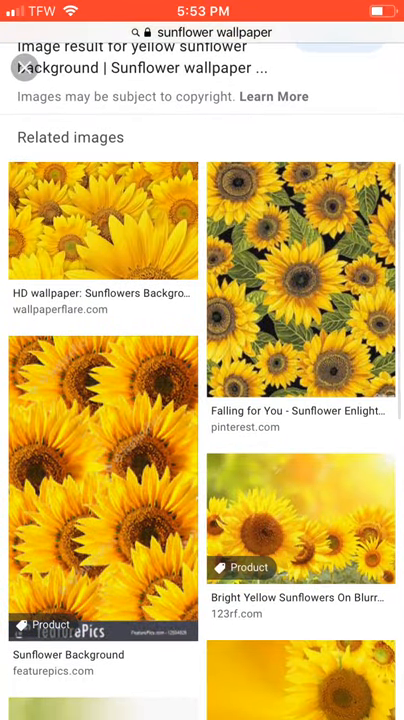
left_click(300, 280)
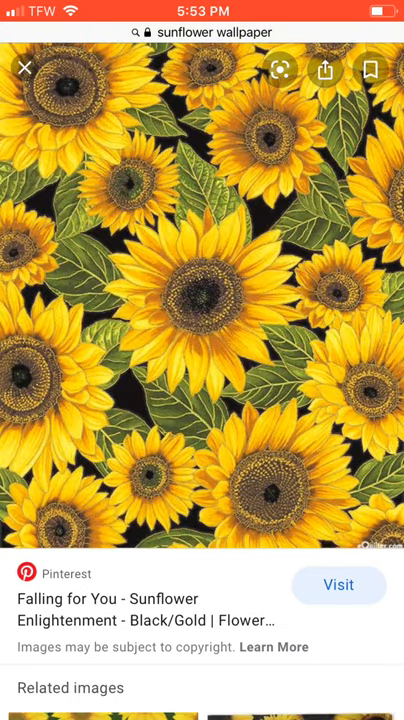
left_click(24, 68)
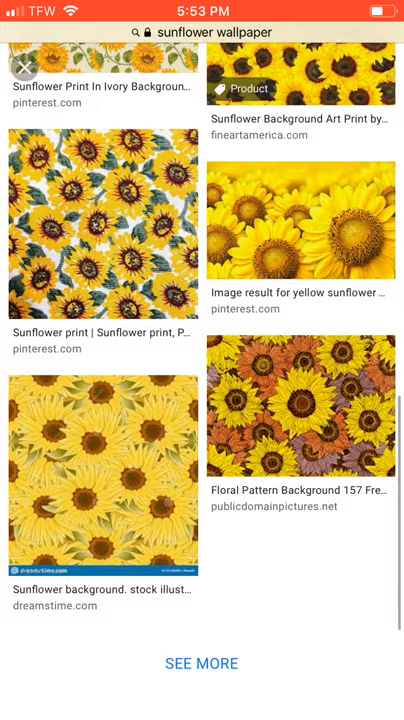
left_click(302, 224)
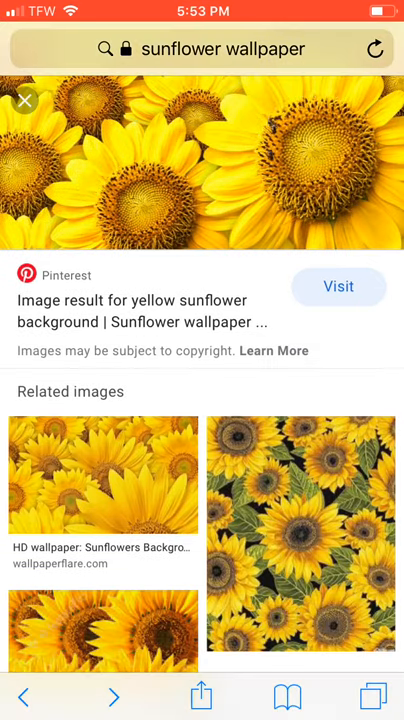
Step: Open related sunflower field backdrop previews and scroll their related images
left_click(302, 530)
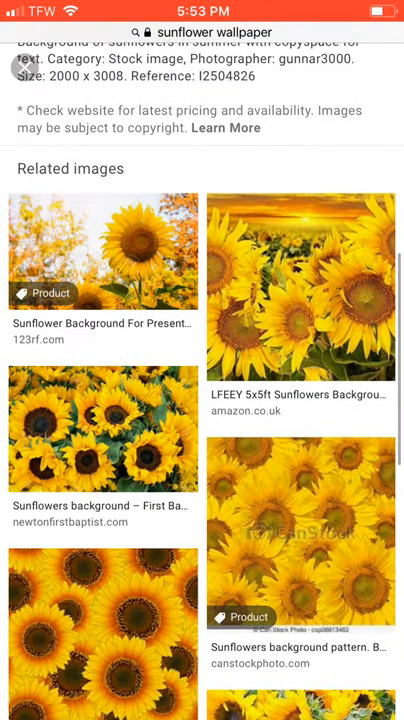
left_click(300, 280)
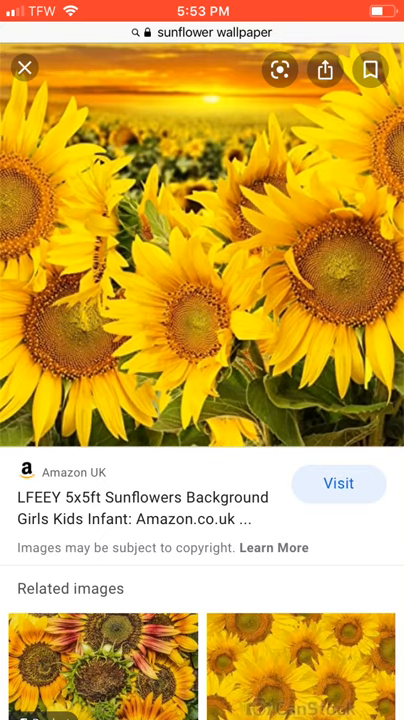
scroll("down", 3)
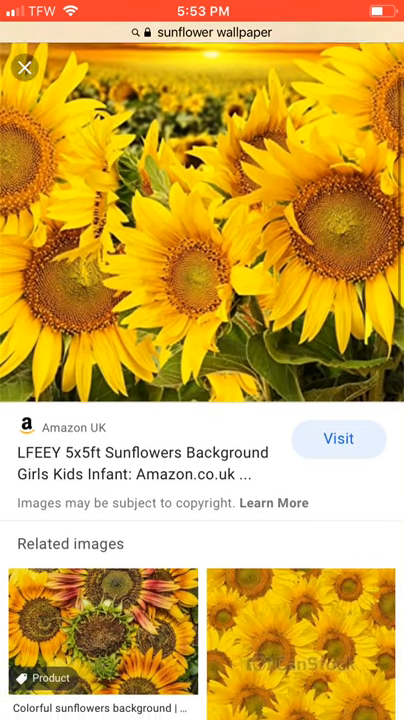
scroll("down", 3)
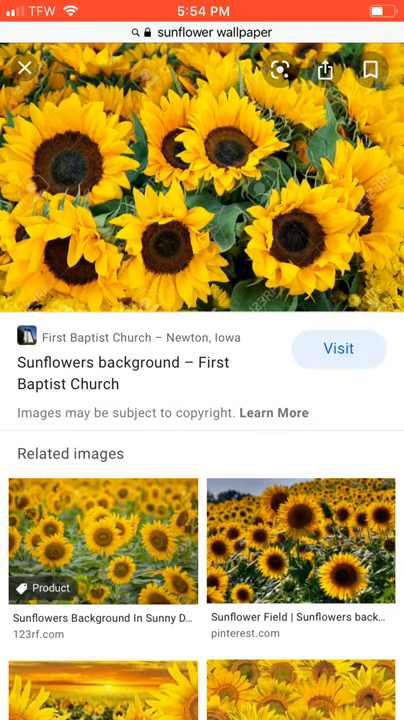
scroll("down", 3)
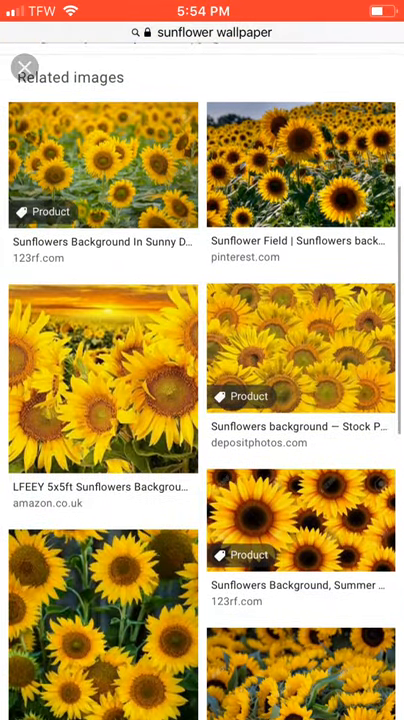
Step: Open the vector sunflowers background preview and browse its related images
left_click(300, 516)
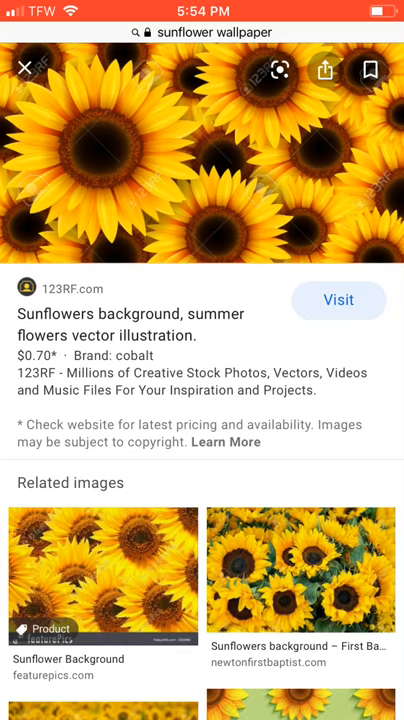
scroll("down", 3)
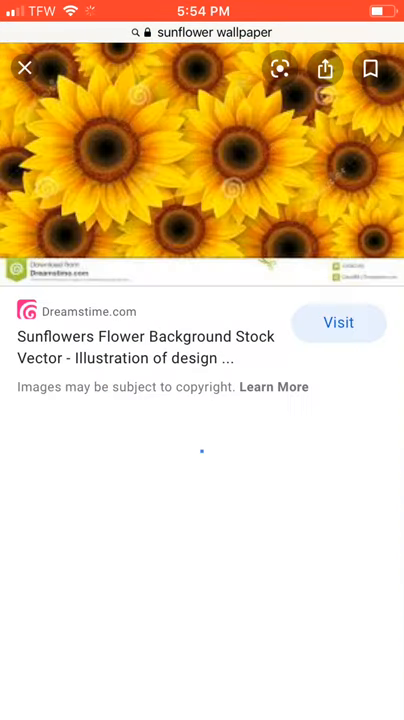
scroll("down", 3)
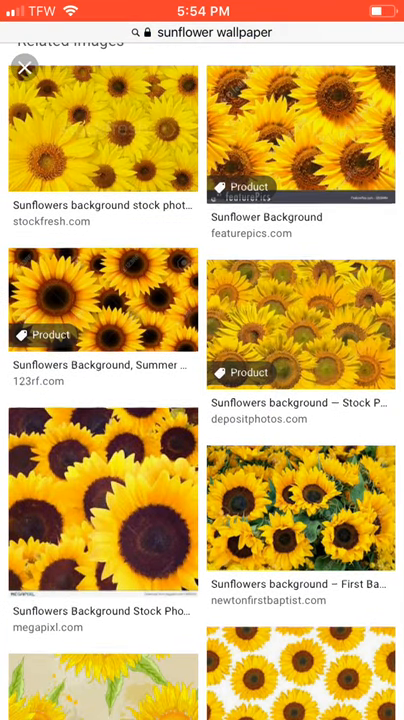
left_click(100, 298)
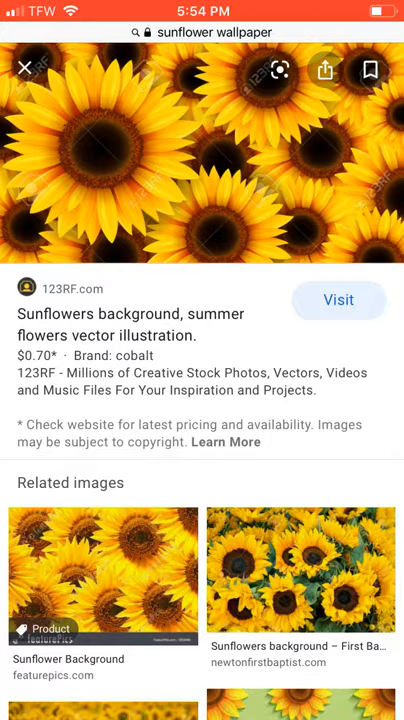
scroll("down", 3)
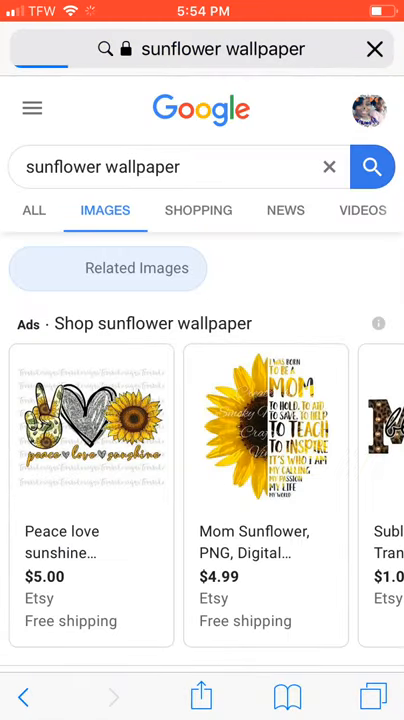
scroll("down", 3)
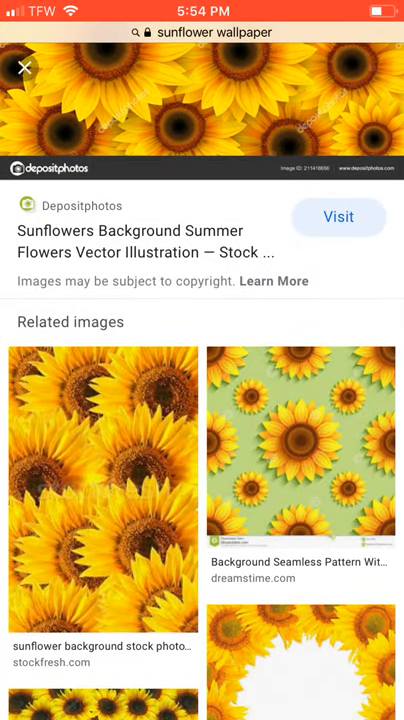
scroll("down", 3)
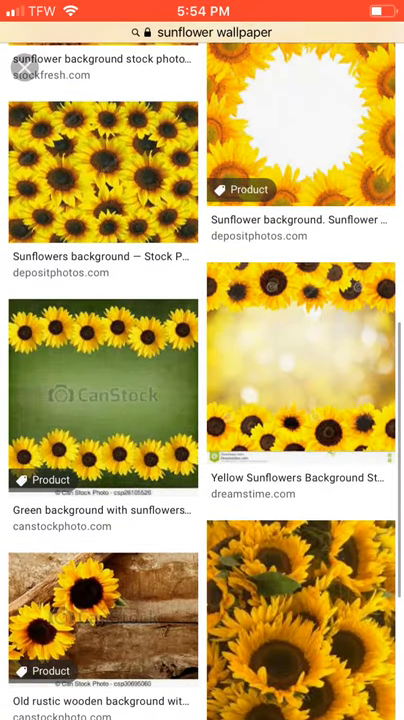
scroll("down", 3)
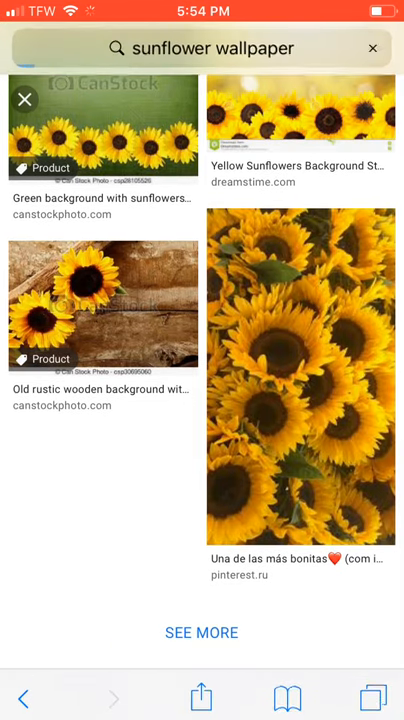
scroll("down", 3)
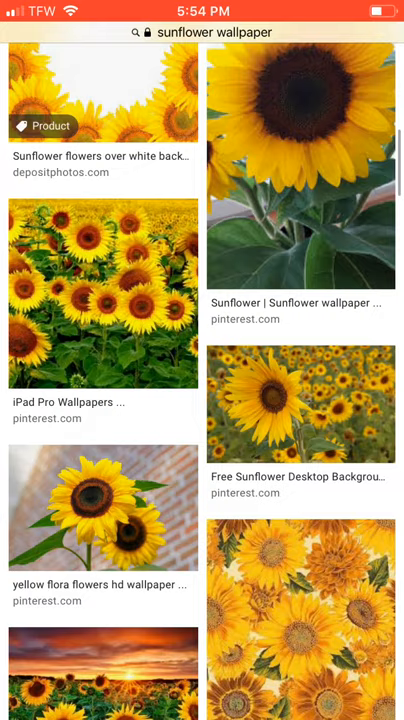
scroll("down", 3)
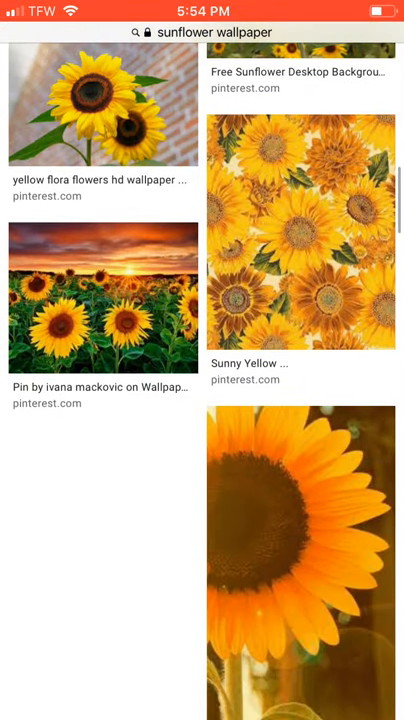
Step: Open the 123RF sunflower background and save the image to the photo library
left_click(104, 298)
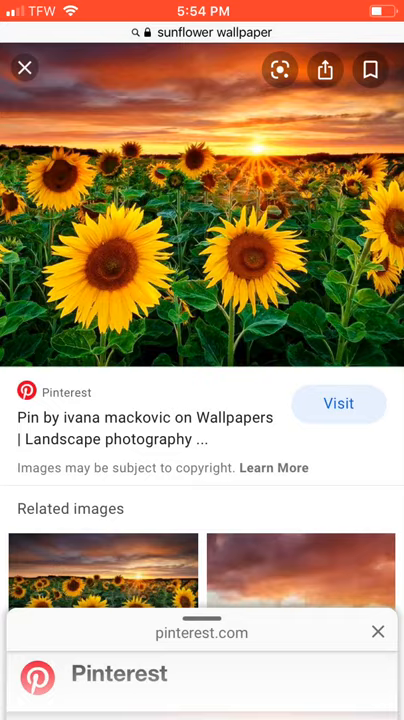
scroll("down", 3)
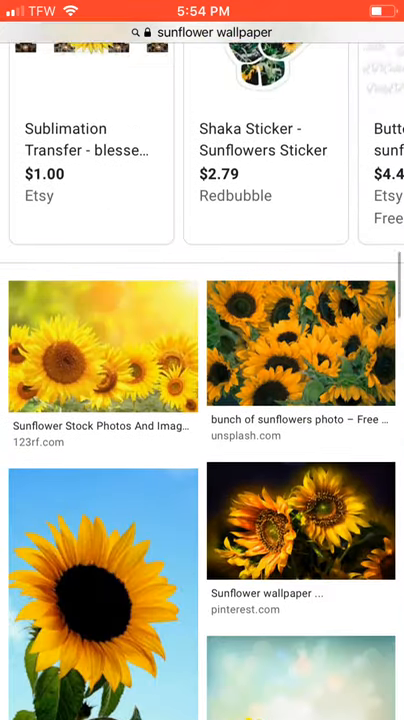
scroll("up", 3)
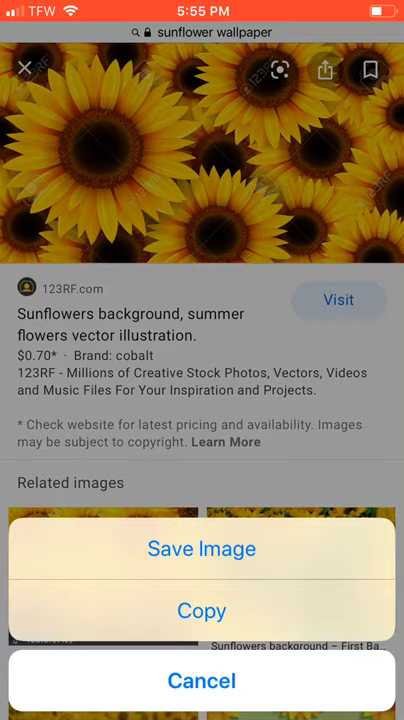
left_click(200, 680)
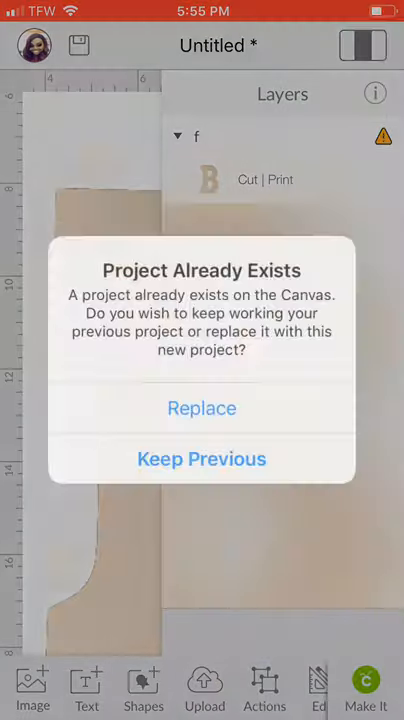
Step: Keep the existing B project and upload the dense sunflower background photo as a print-then-cut image
left_click(200, 458)
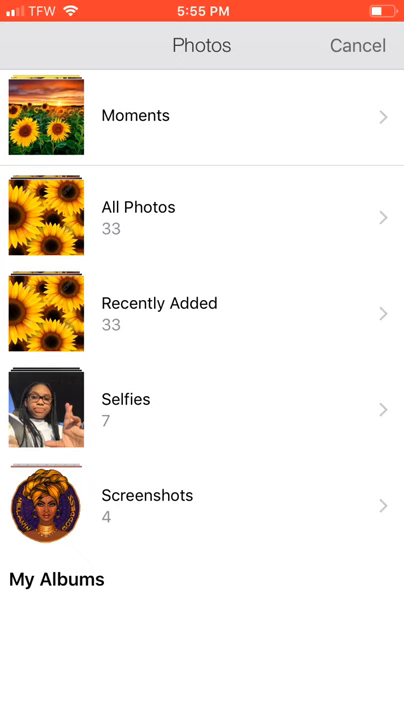
left_click(138, 206)
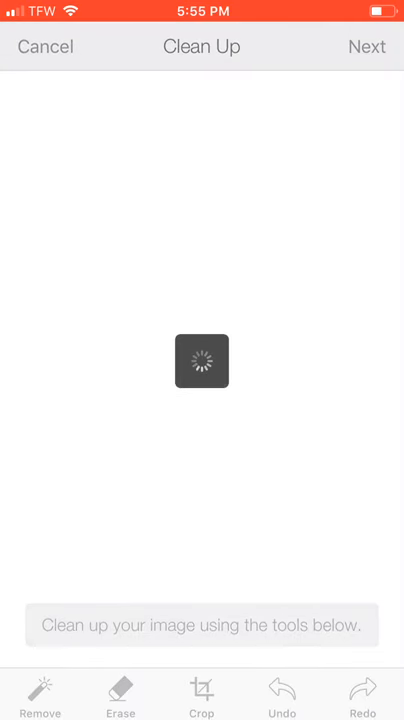
left_click(366, 46)
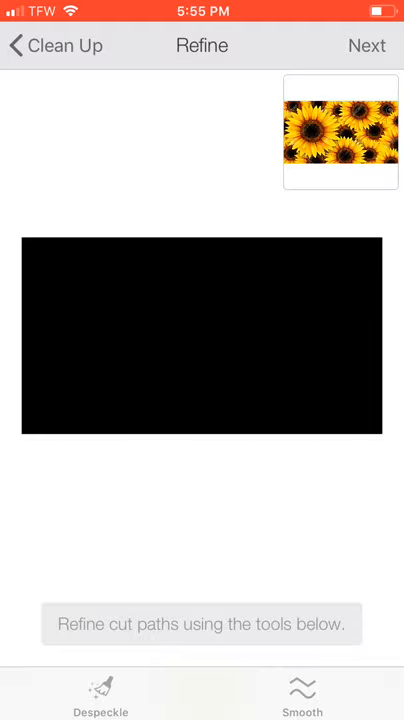
left_click(366, 46)
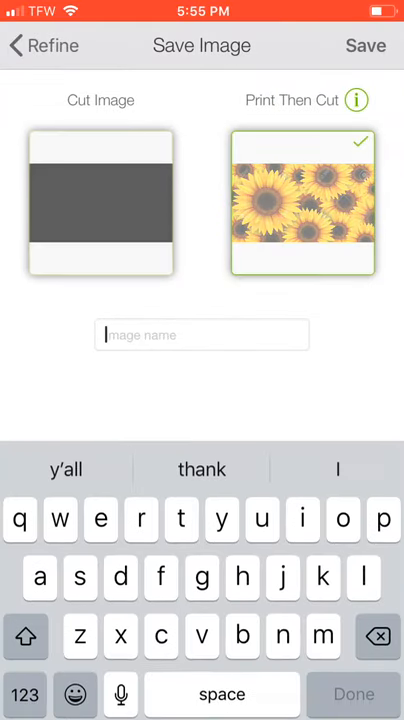
type("d")
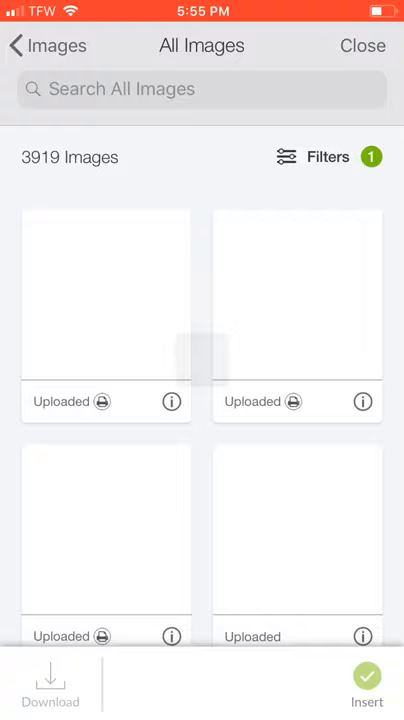
left_click(368, 690)
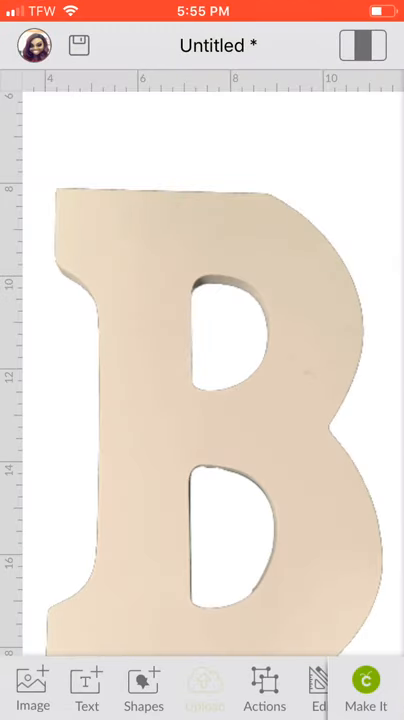
Step: Upload the sunset sunflower field photo as a print-then-cut image
left_click(32, 690)
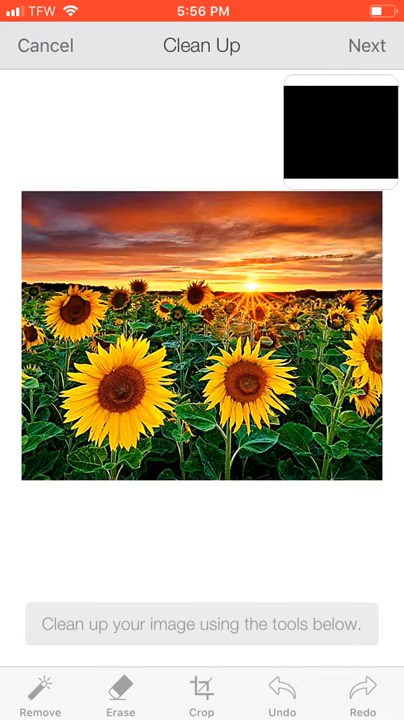
left_click(368, 44)
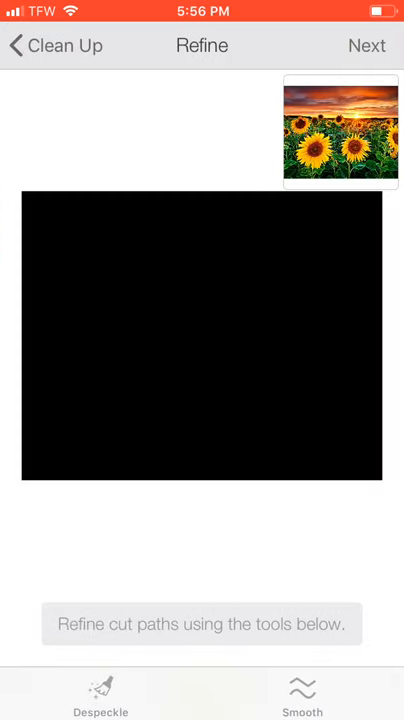
left_click(368, 44)
type("d")
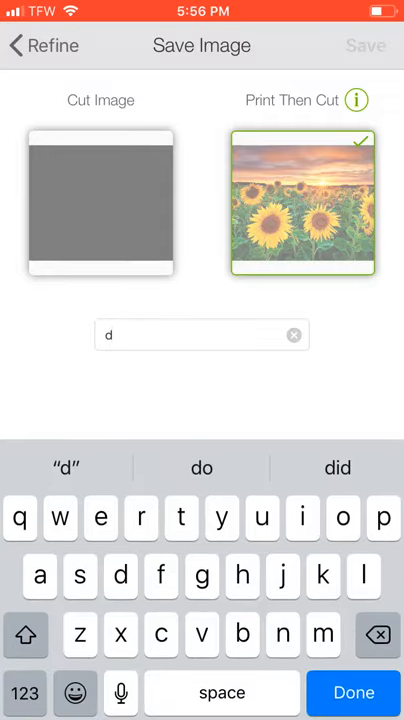
left_click(354, 692)
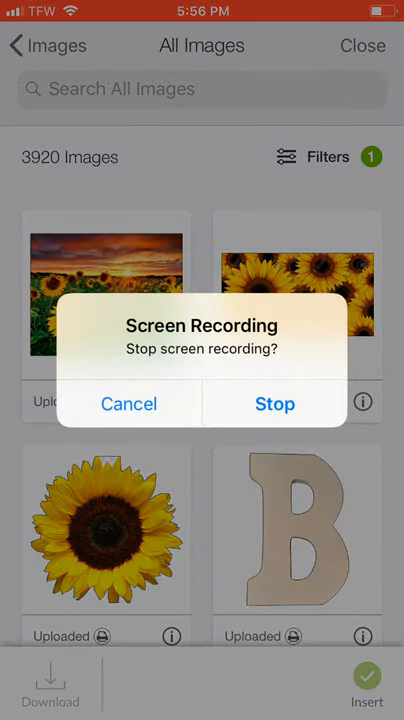
Step: Upload the yellow sunflower close-up as a print-then-cut image and start uploading the next photo
left_click(128, 404)
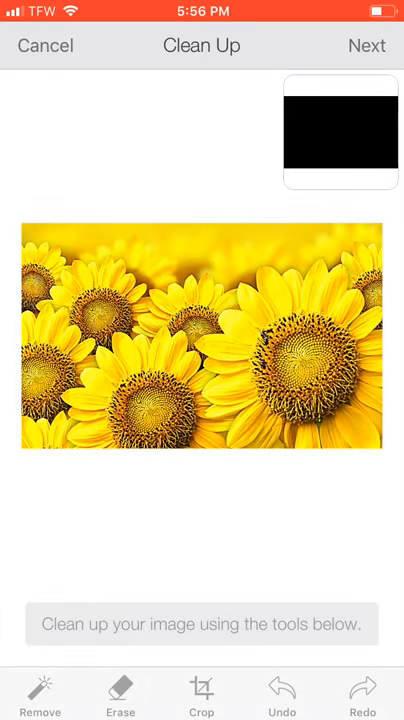
left_click(366, 44)
type("s")
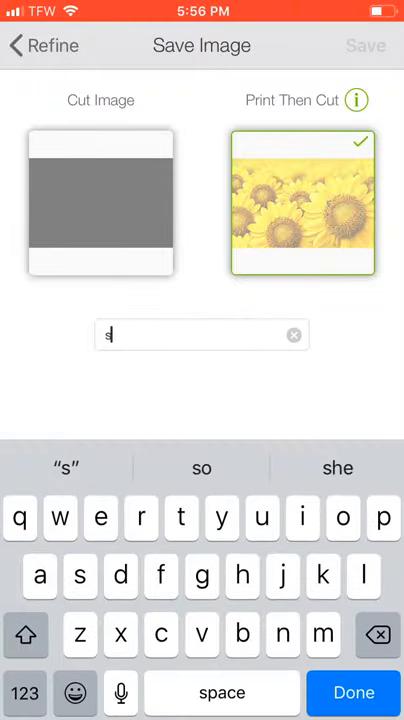
left_click(352, 692)
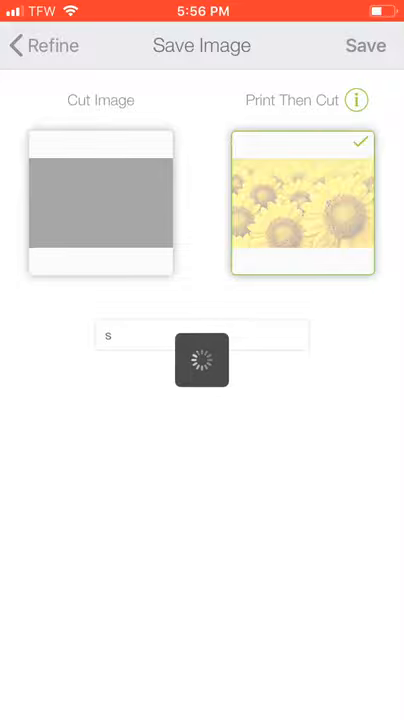
left_click(368, 46)
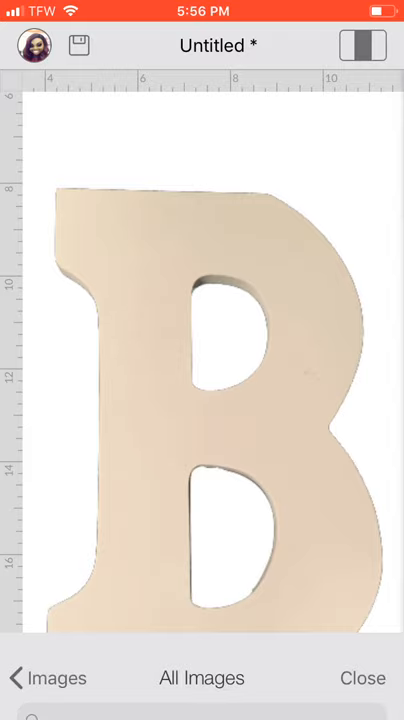
left_click(200, 676)
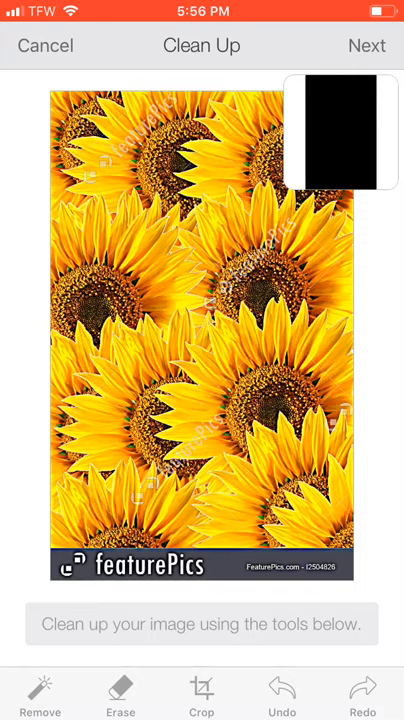
Step: Upload the tall sunflower pattern as a print-then-cut image named with 'j'
left_click(200, 690)
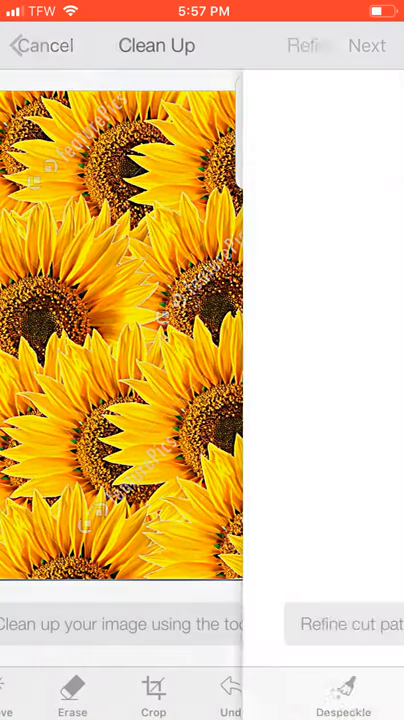
left_click(366, 44)
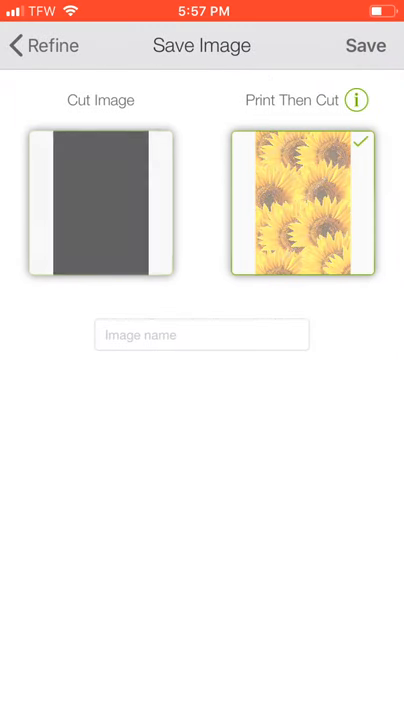
type("j")
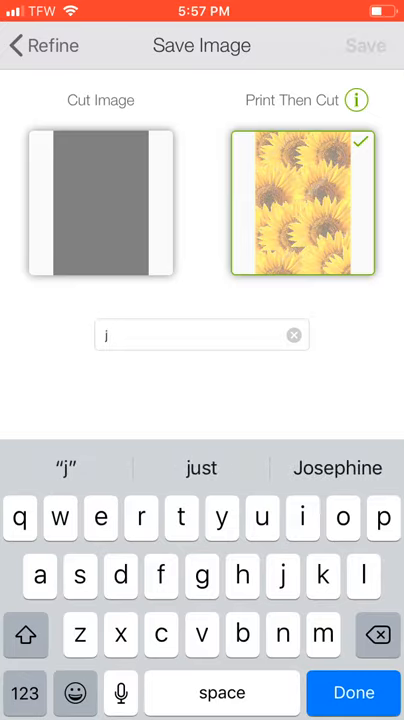
left_click(352, 692)
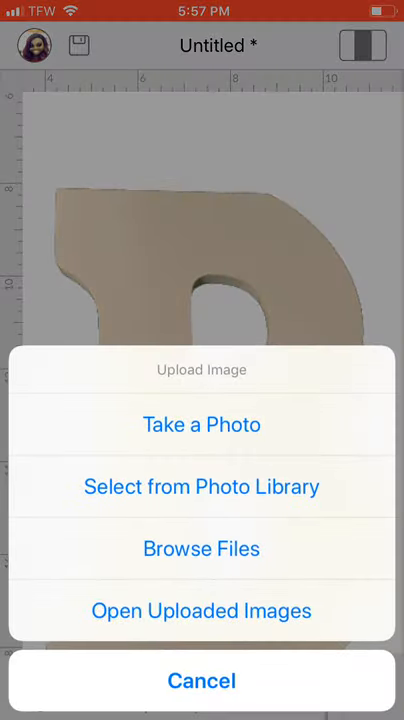
Step: Upload the black-background sunflower pattern as a print-then-cut image named with 's'
left_click(200, 486)
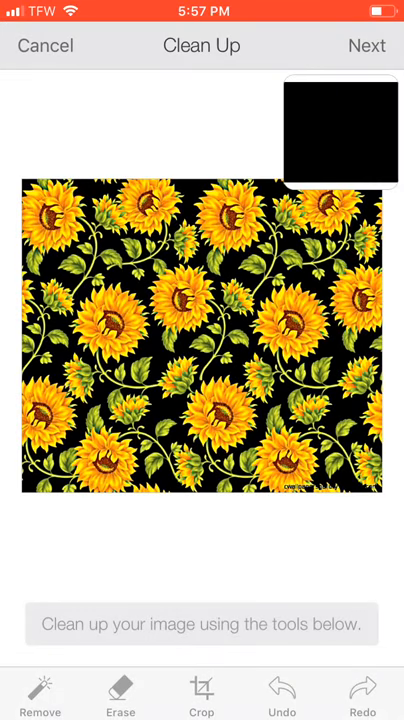
left_click(368, 44)
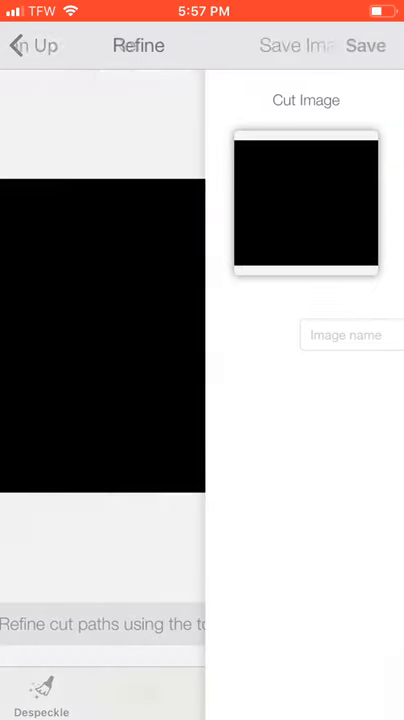
left_click(298, 44)
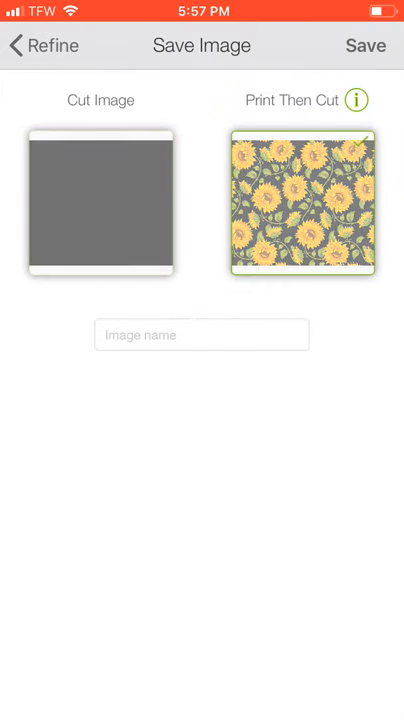
type("s")
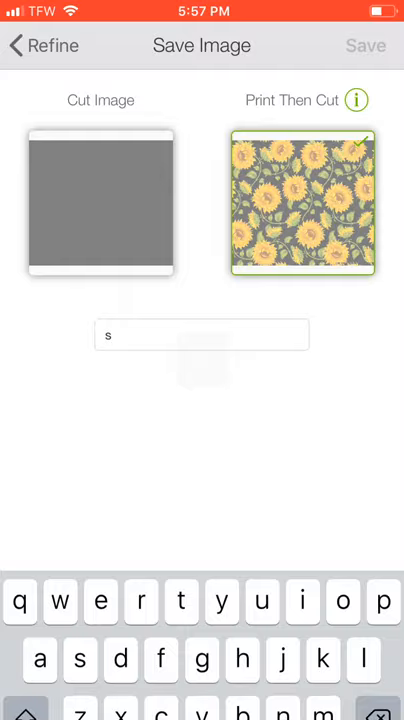
left_click(364, 46)
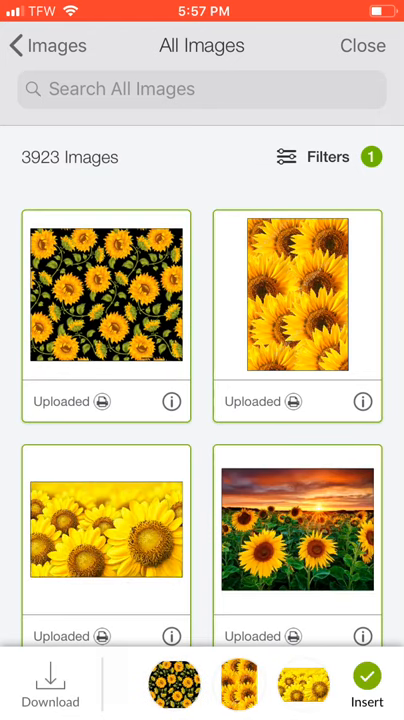
Step: Insert the chosen sunflower images onto the canvas beside the B letters and close the layers list
scroll("down", 3)
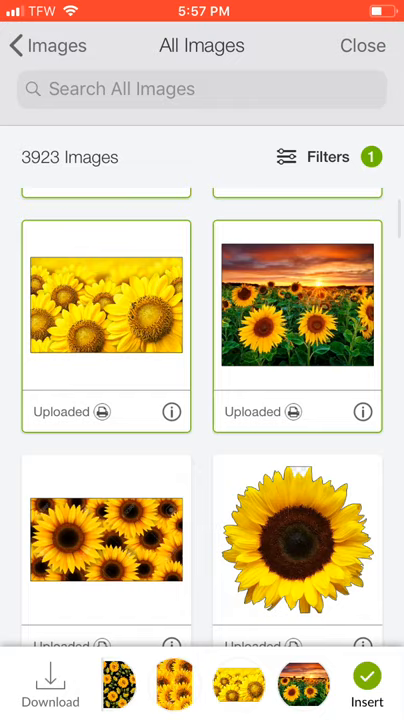
left_click(366, 688)
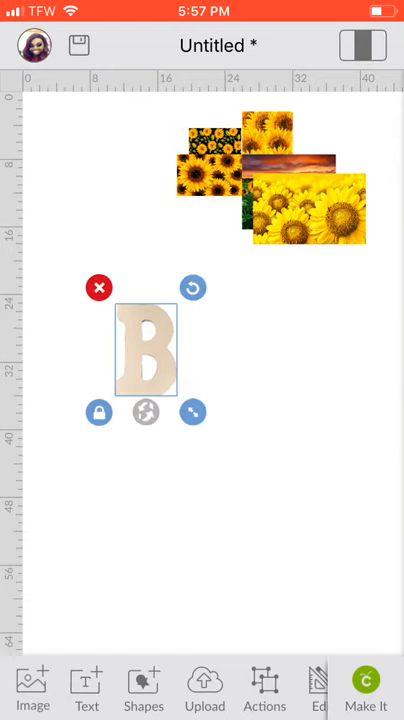
left_click(256, 690)
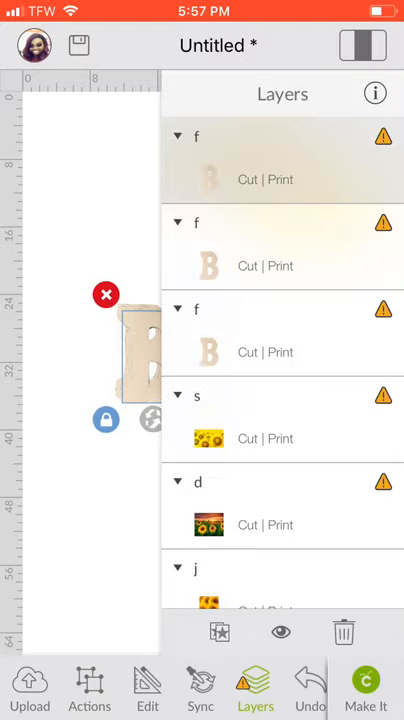
left_click(256, 690)
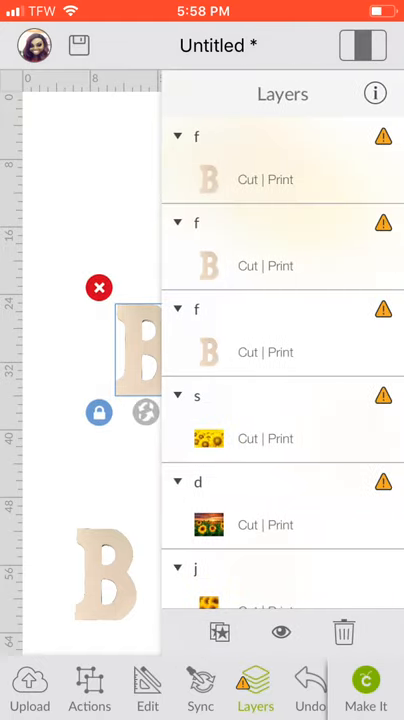
left_click(256, 690)
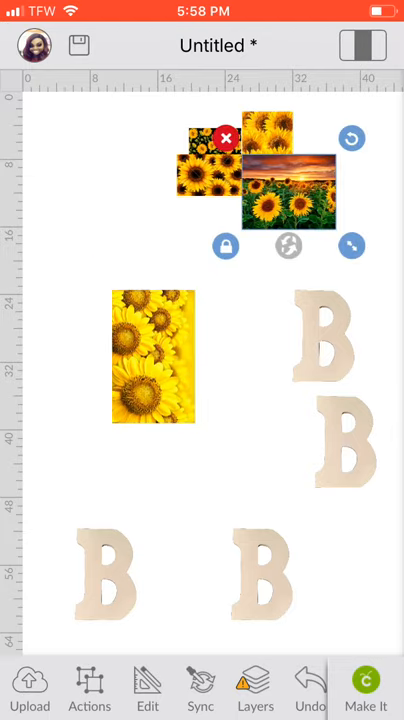
Step: Place wooden B letters over the sunset field photo and the close-up sunflower photo
left_click_drag(290, 184, 290, 320)
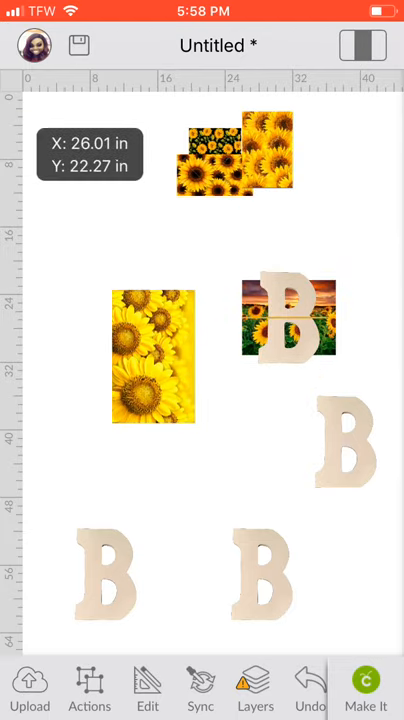
left_click(288, 318)
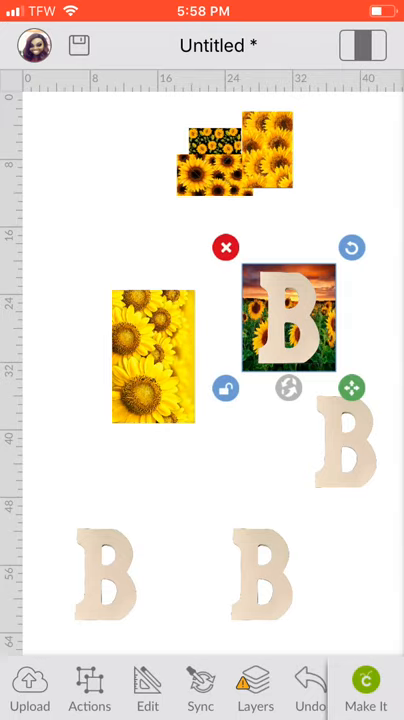
left_click(88, 688)
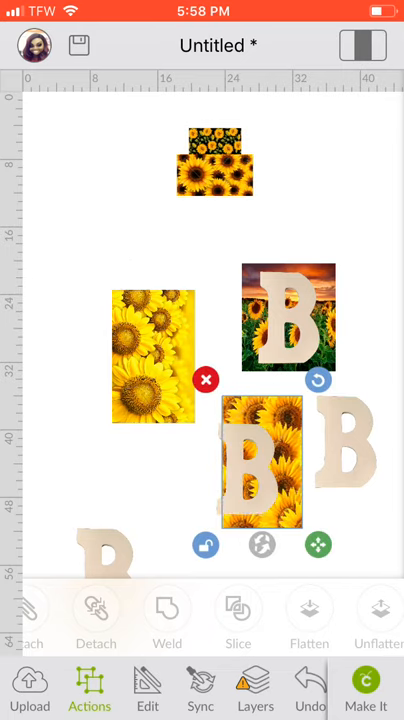
left_click_drag(260, 464, 248, 470)
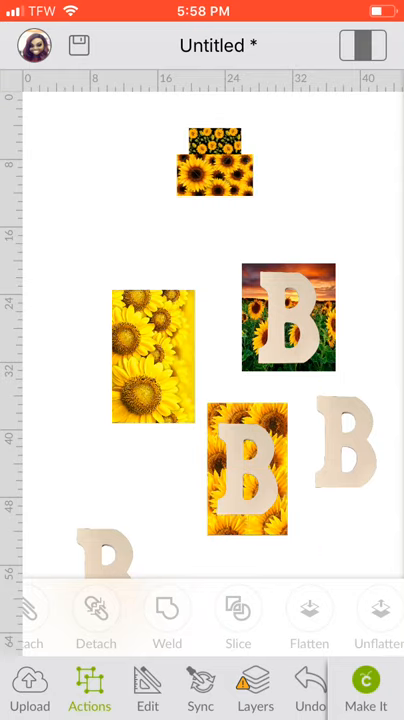
Step: Position and select the B over the dark sunflower pattern
left_click(166, 610)
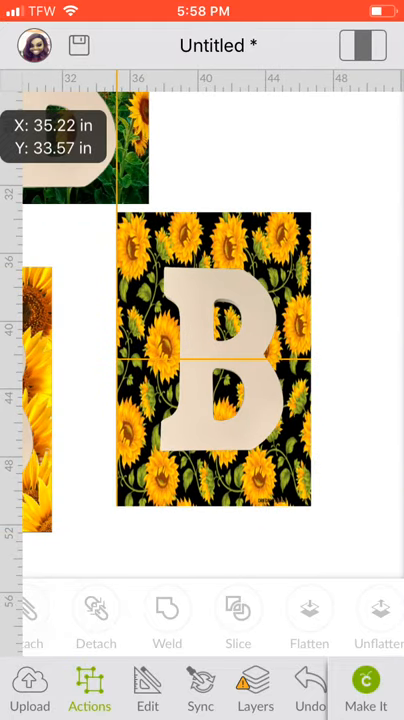
left_click(212, 360)
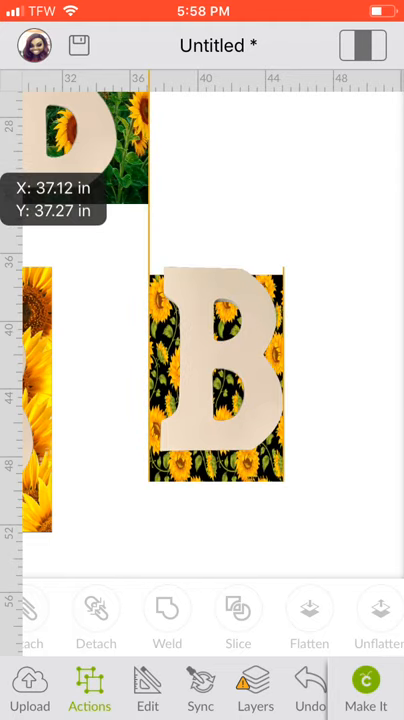
left_click(216, 376)
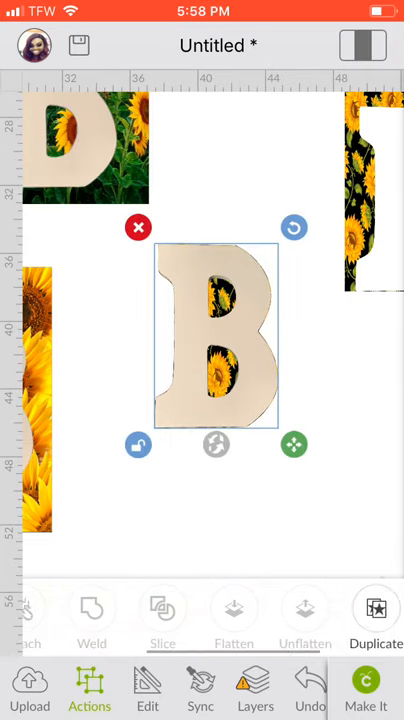
Step: Arrange the stacking order of the B and the black-background pattern
scroll("left", 3)
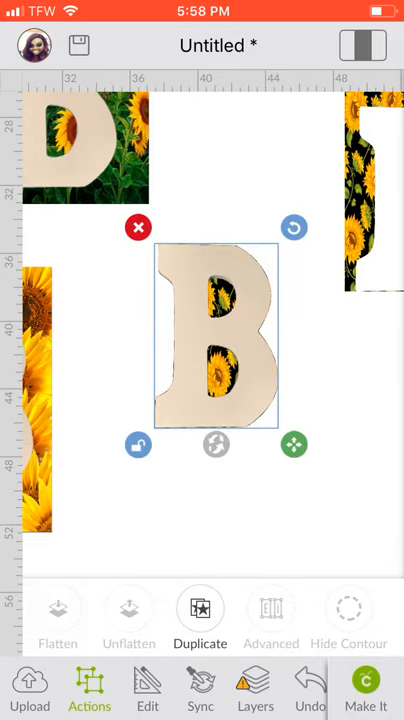
left_click(148, 690)
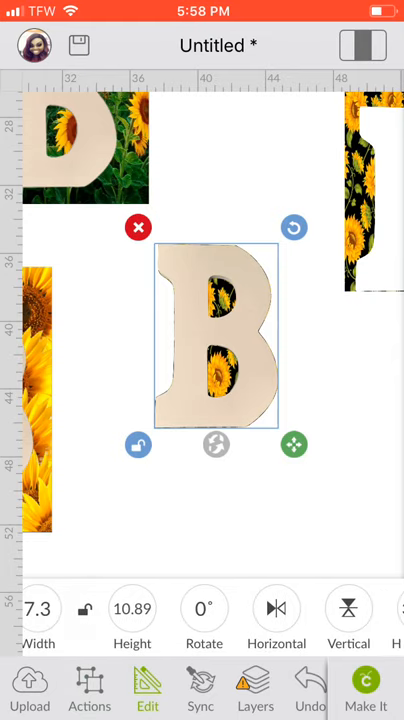
scroll("left", 3)
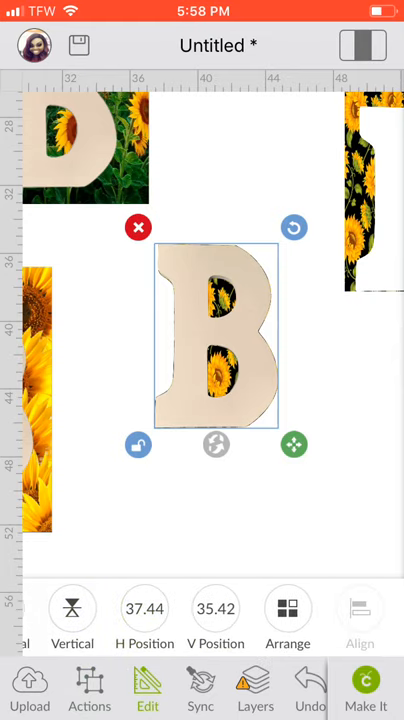
left_click(288, 610)
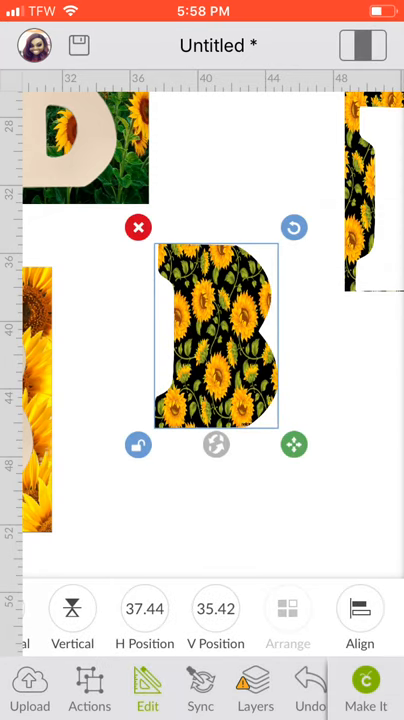
Step: Slice the black-background sunflower pattern into a B-shaped cut-out and remove leftovers
scroll("left", 3)
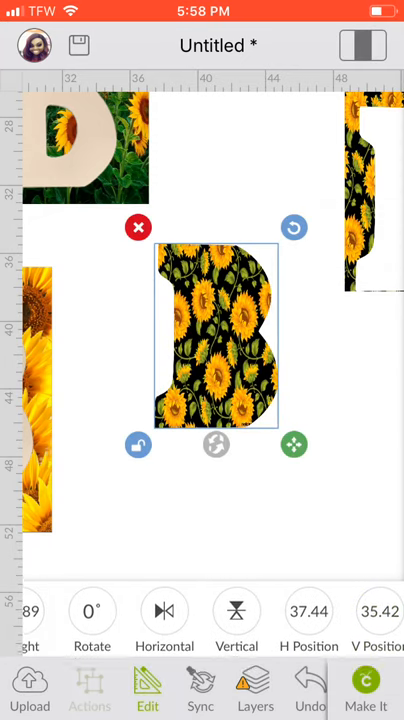
left_click(88, 684)
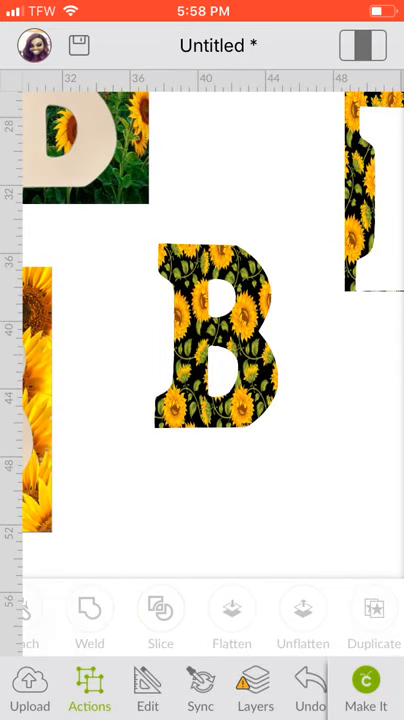
left_click(374, 610)
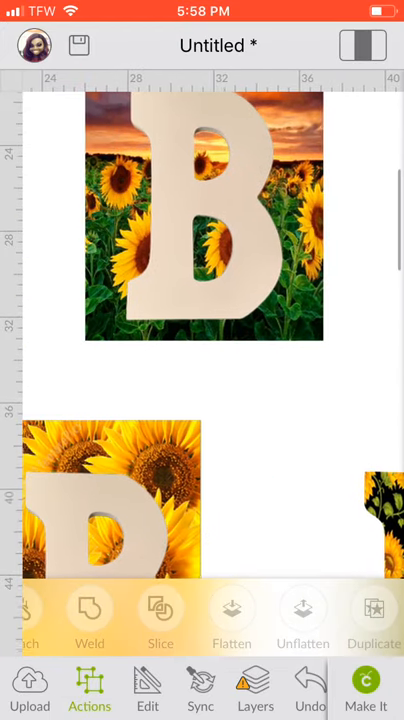
left_click(204, 216)
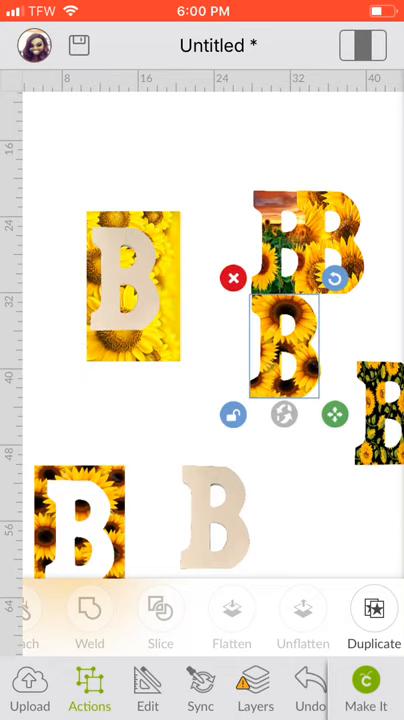
Step: Slice the last wooden B with its sunflower photo into a sunflower-filled B
left_click(130, 280)
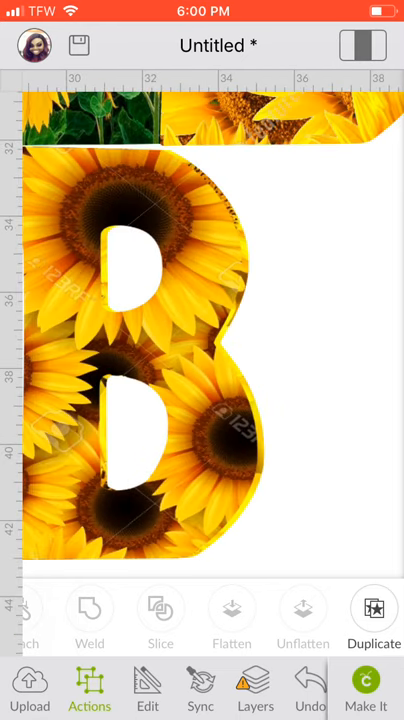
left_click(376, 614)
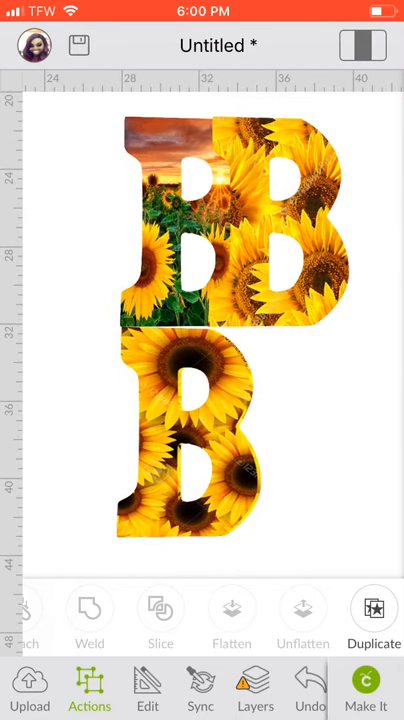
left_click(376, 610)
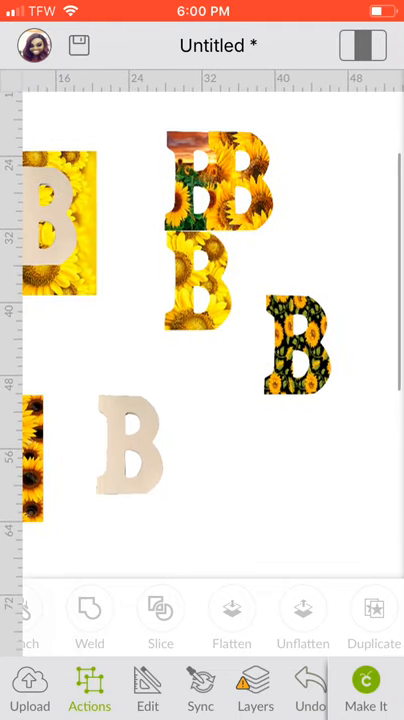
left_click(374, 616)
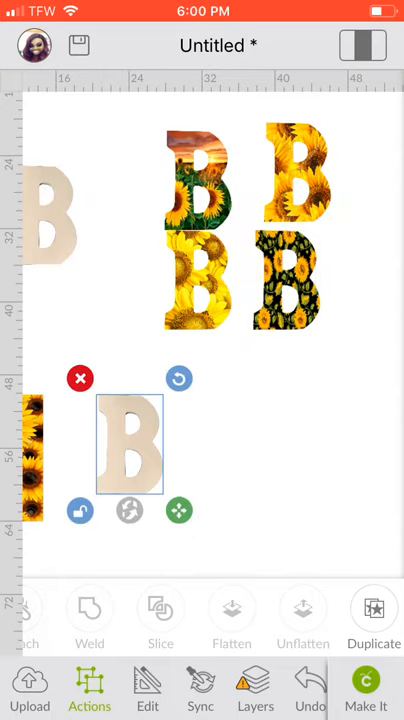
left_click_drag(128, 444, 150, 524)
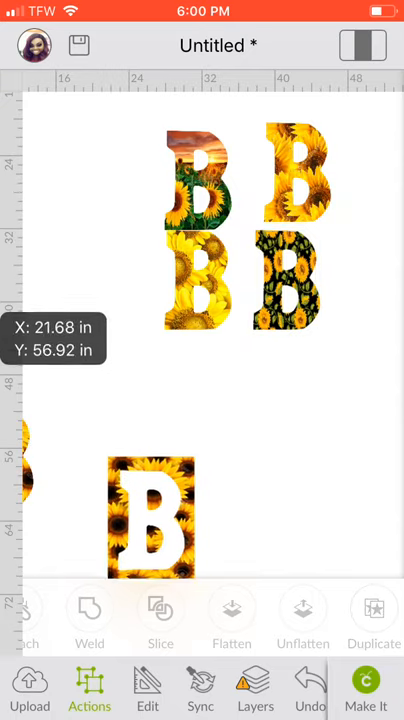
Step: Gather the five sunflower Bs together and enlarge the sunset-field B
left_click_drag(152, 524, 212, 410)
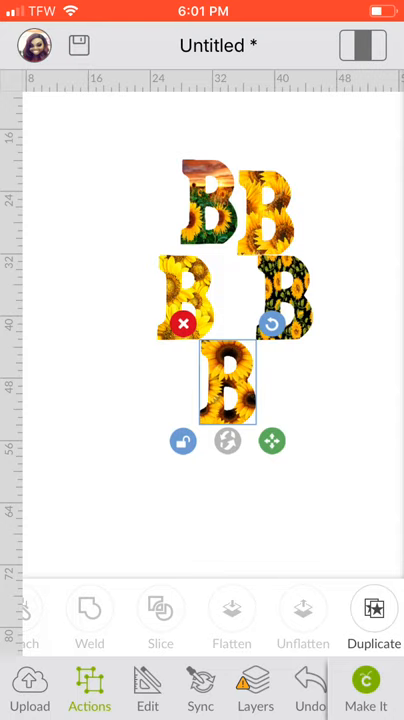
left_click_drag(228, 380, 172, 176)
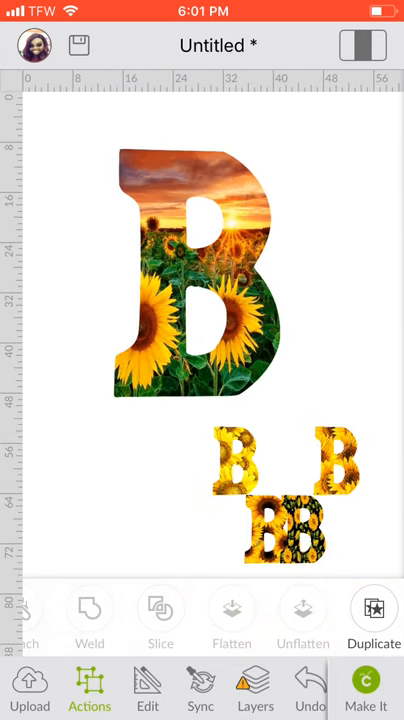
Step: Browse down through the library of uploaded images
left_click(196, 280)
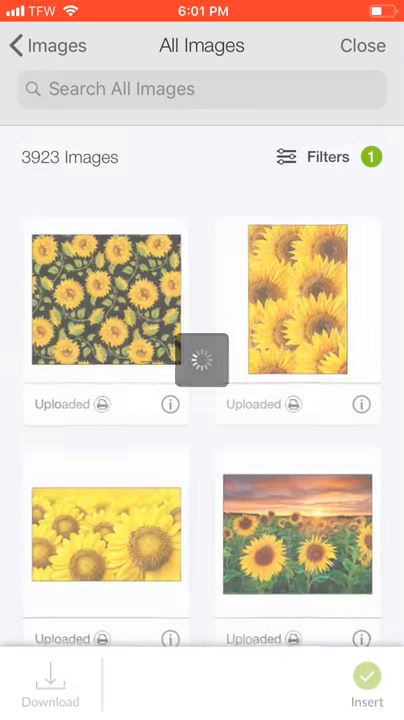
scroll("down", 3)
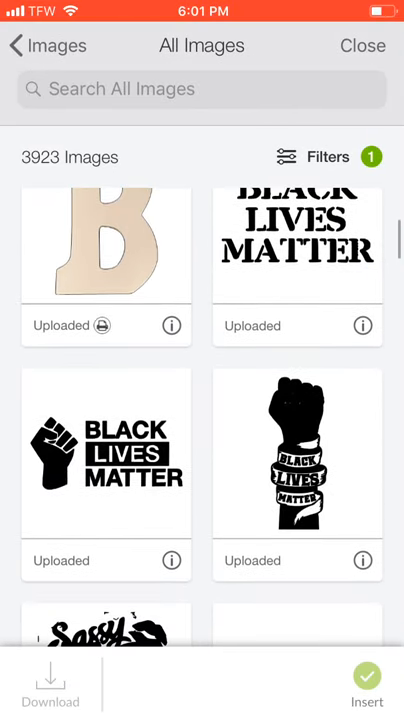
scroll("down", 3)
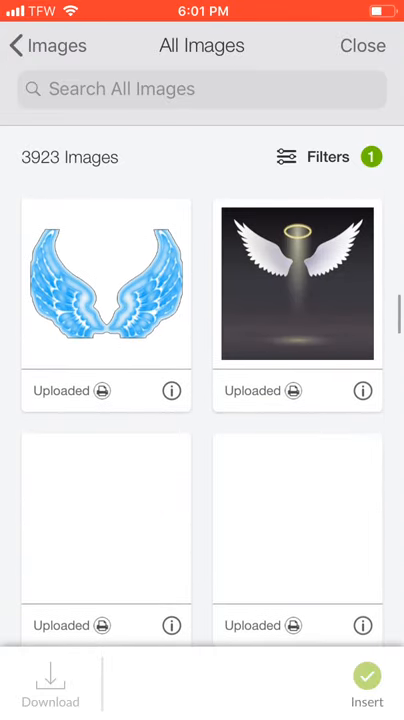
scroll("down", 3)
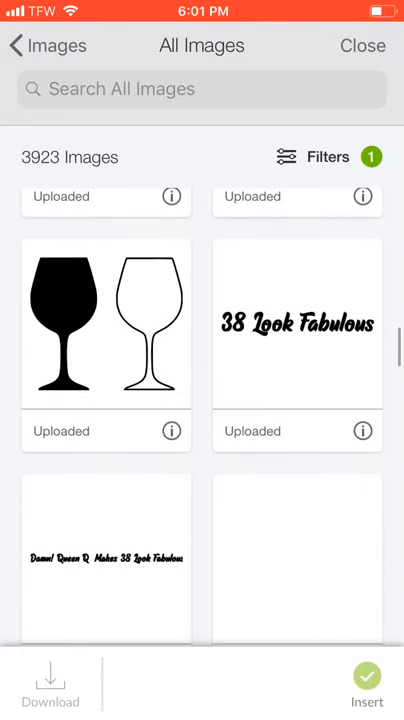
scroll("down", 3)
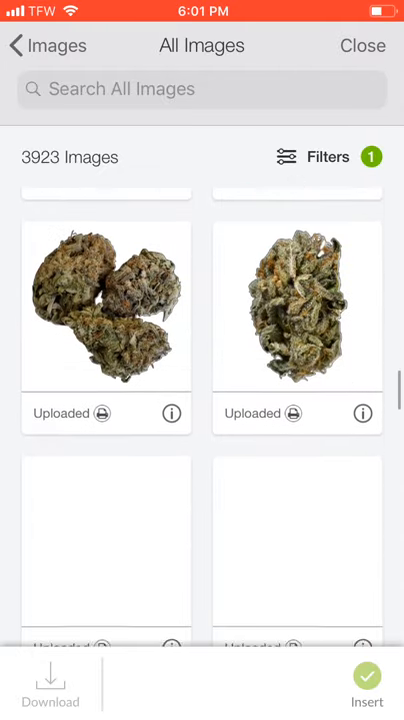
scroll("down", 3)
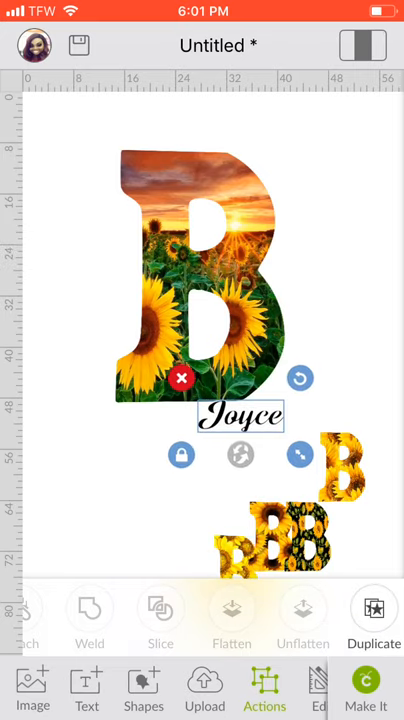
Step: Move the name Joyce across the top of the sunset B and fill it golden yellow
left_click_drag(240, 414, 196, 184)
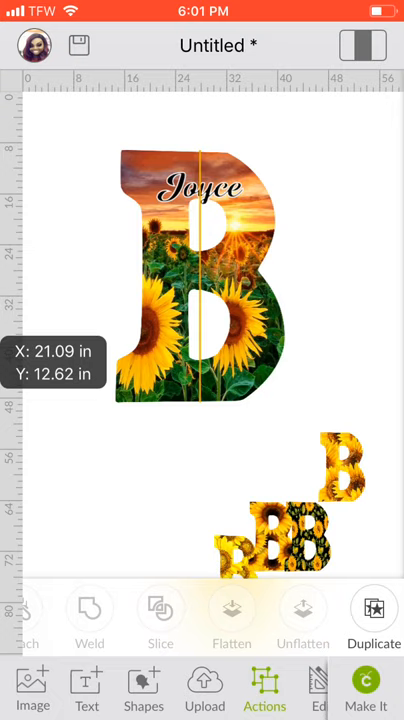
left_click(196, 280)
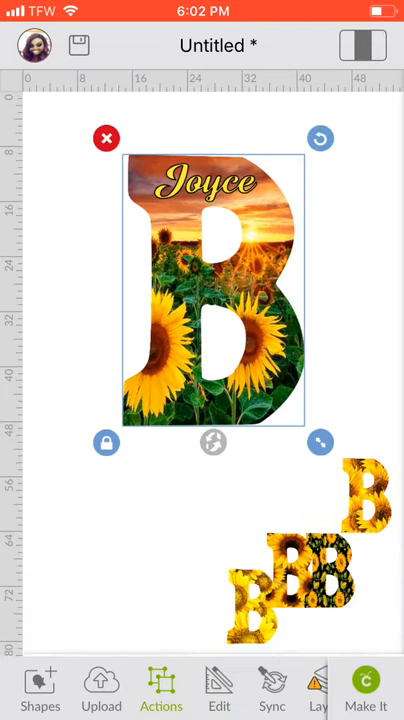
left_click(160, 688)
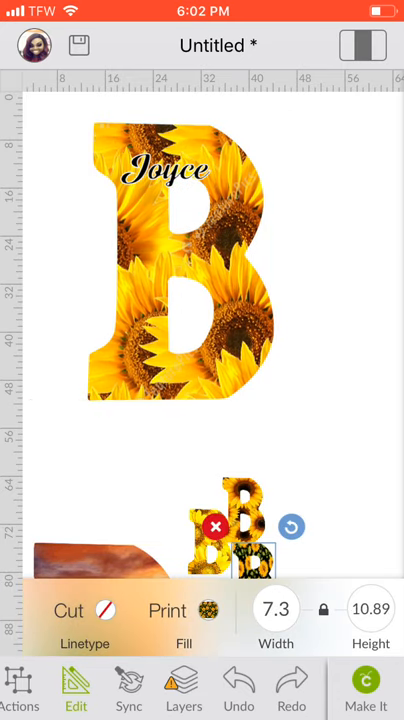
Step: Select Joyce with the sunflower B and try a brown fill for the name
left_click(180, 280)
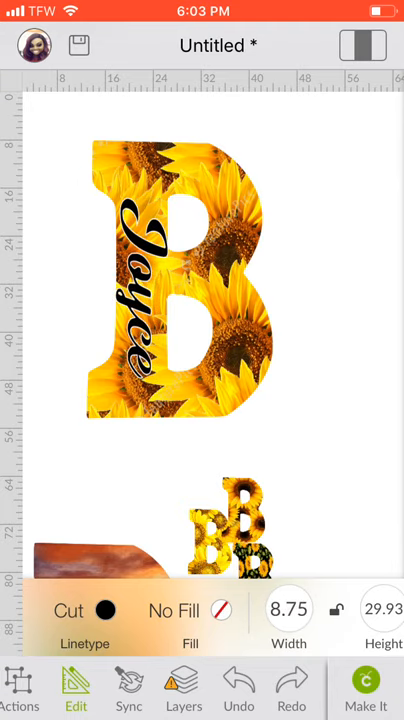
left_click(184, 280)
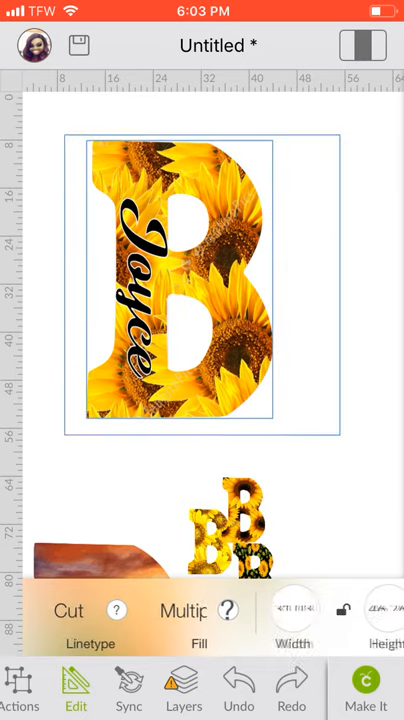
left_click(178, 290)
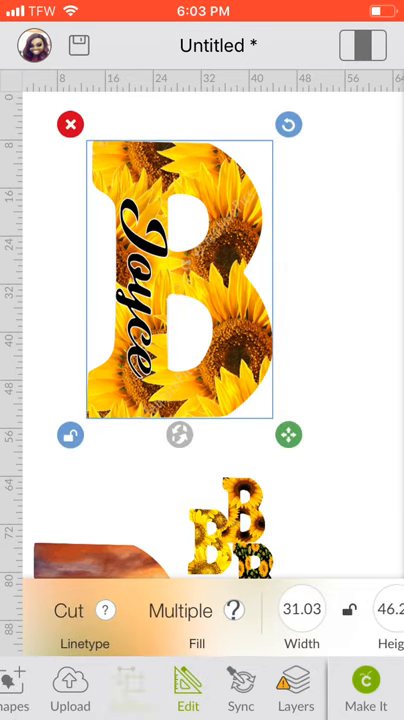
left_click(128, 690)
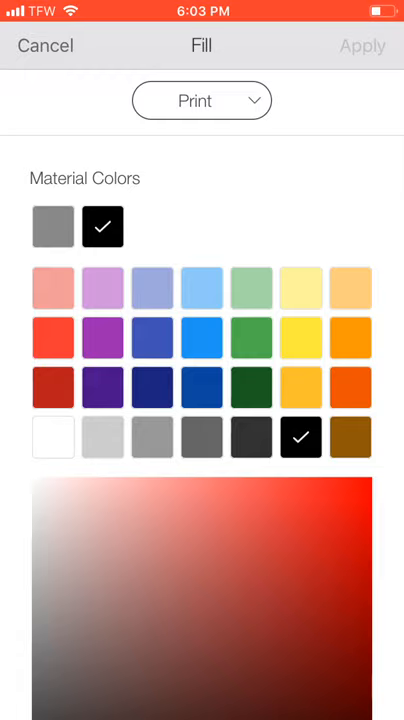
left_click(44, 44)
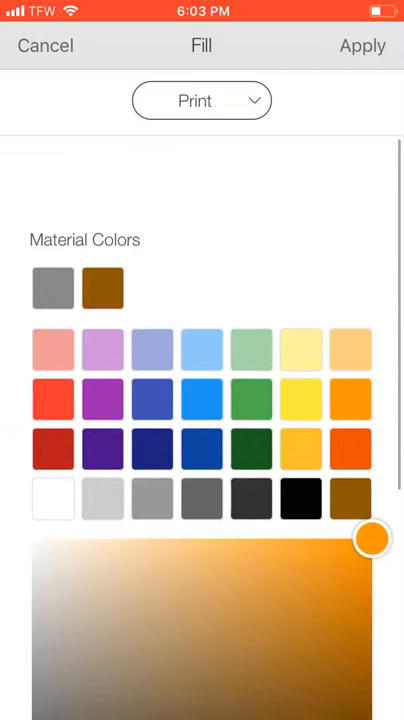
scroll("down", 3)
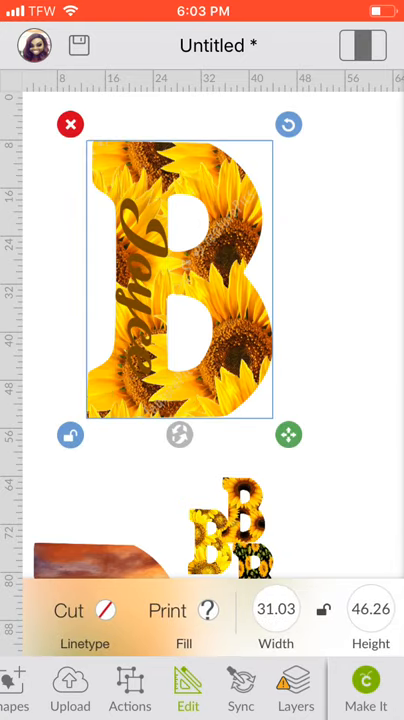
Step: Change the Joyce fill colour to white
left_click(128, 688)
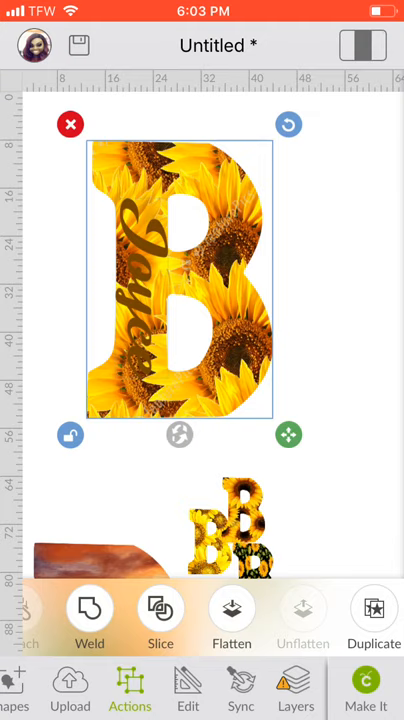
left_click(188, 690)
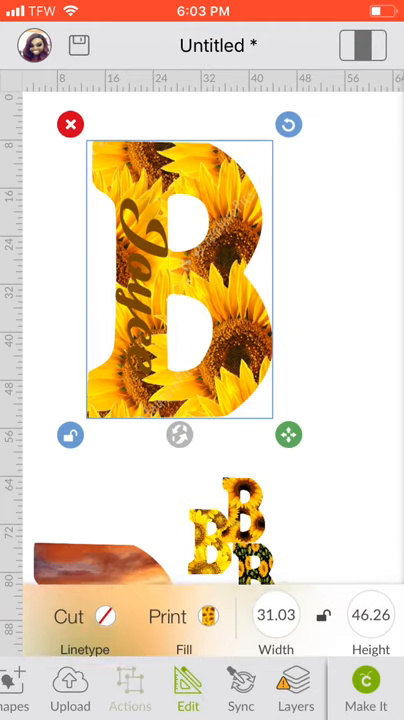
left_click(128, 690)
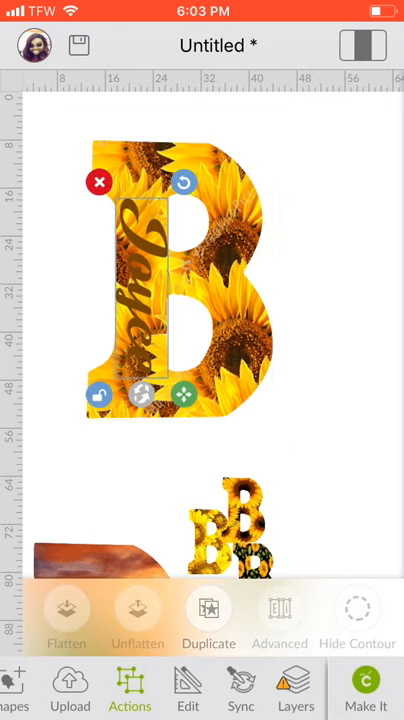
left_click(188, 690)
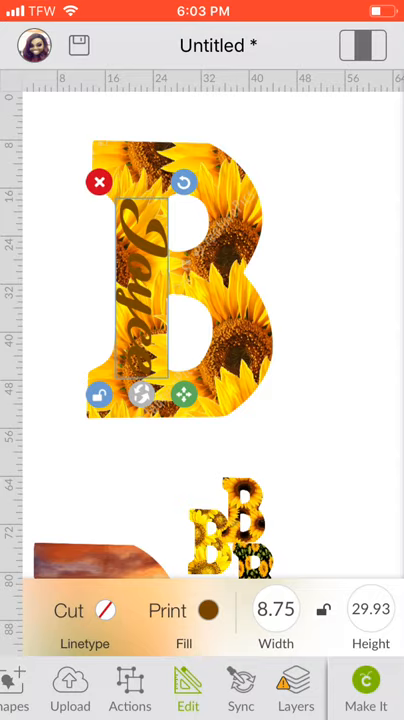
left_click(210, 610)
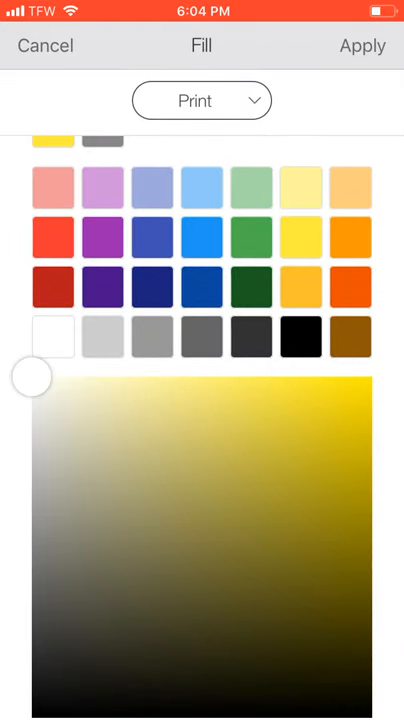
left_click(44, 46)
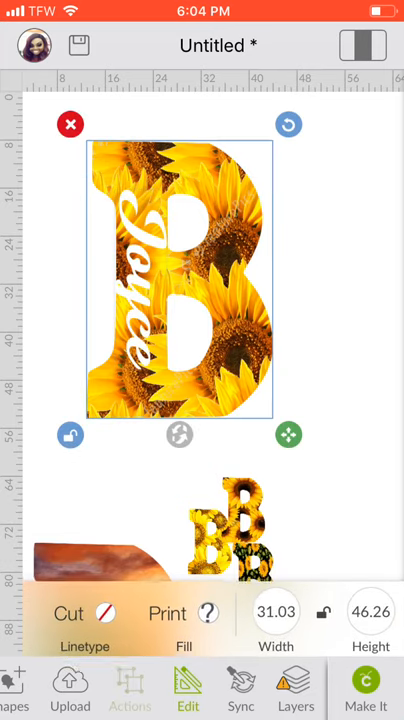
Step: Flatten Joyce and the sunflower B into one printable image
left_click(128, 684)
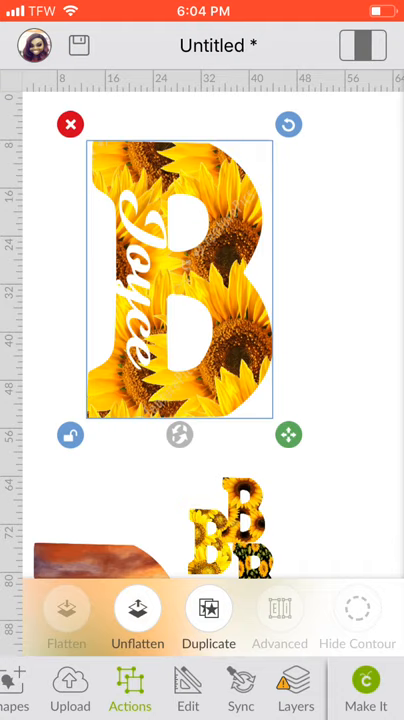
left_click(66, 610)
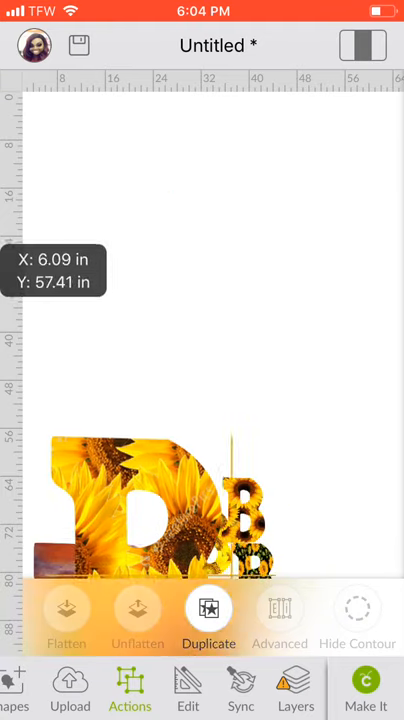
Step: Recolor the cursive Joyce on the bright sunflower B from white to bright green and reselect it with the B
left_click(208, 608)
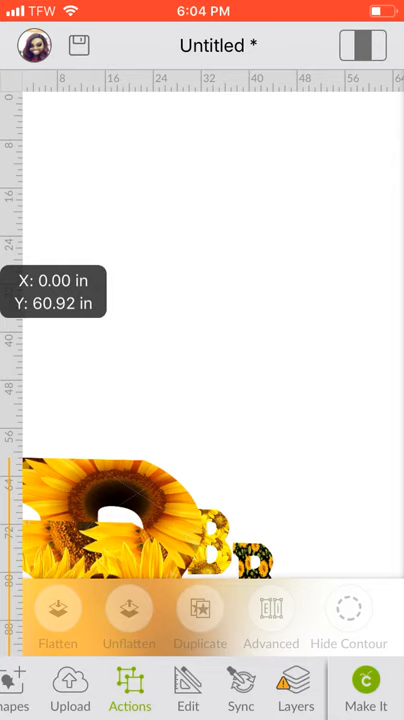
left_click(200, 610)
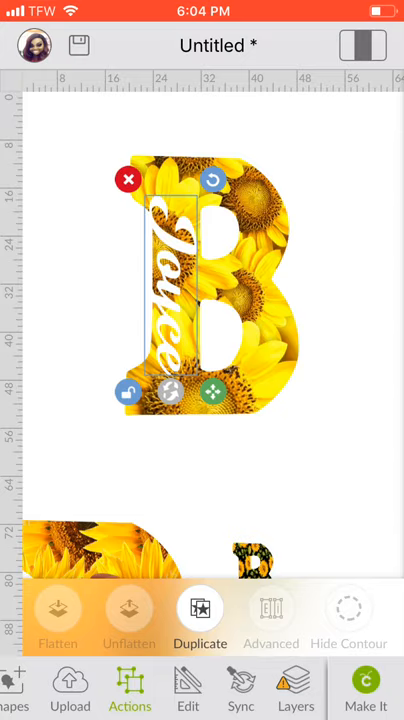
left_click(188, 688)
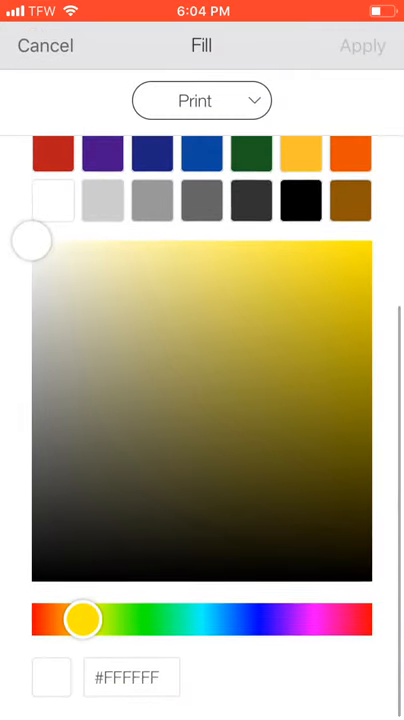
left_click_drag(82, 620, 316, 620)
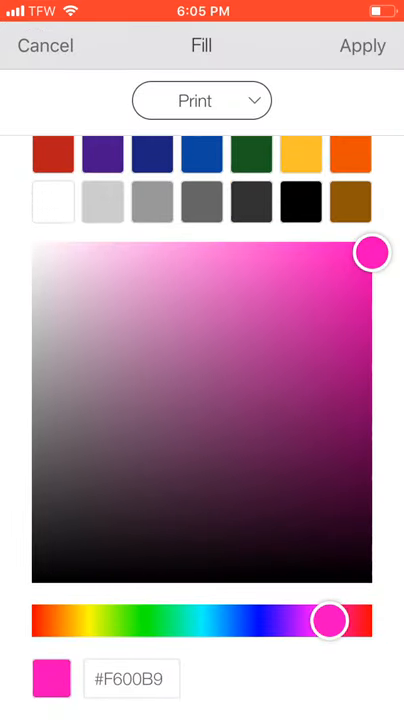
left_click_drag(330, 620, 208, 620)
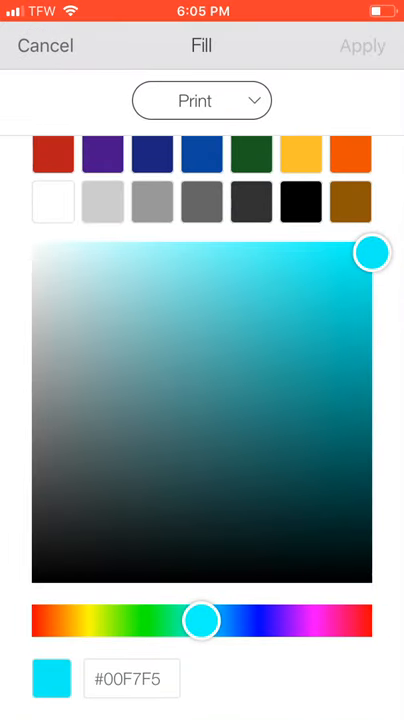
left_click(44, 46)
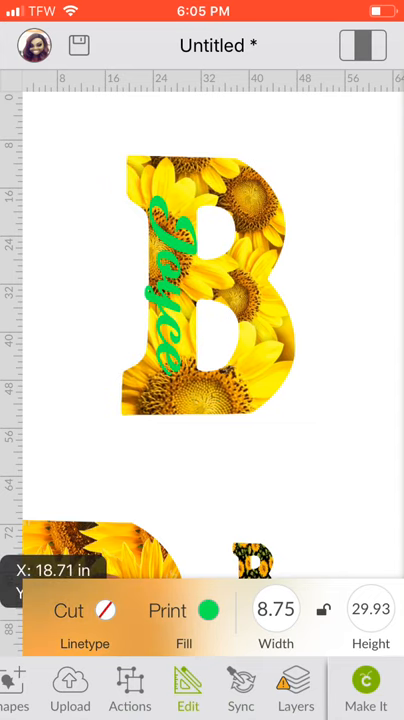
left_click(204, 290)
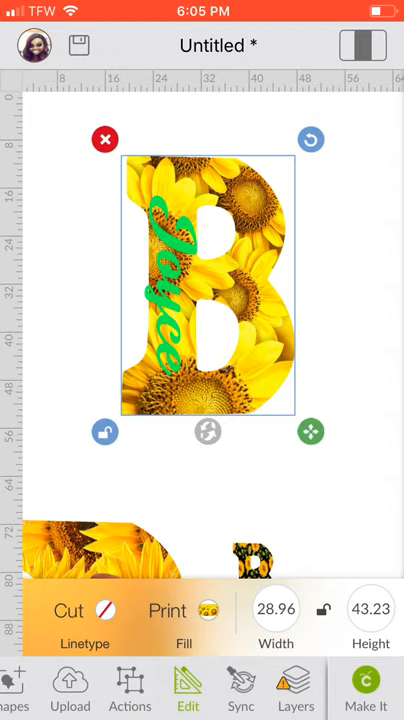
Step: Adjust the Joyce fill toward purple #AD00F7 on the dark sunflower B and close the color choices
left_click(188, 690)
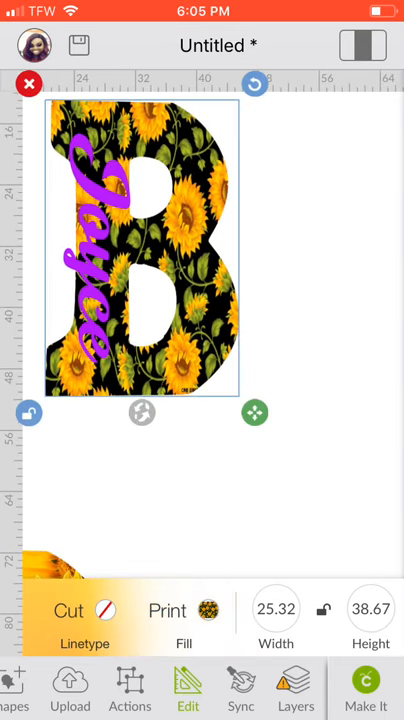
left_click_drag(256, 412, 270, 412)
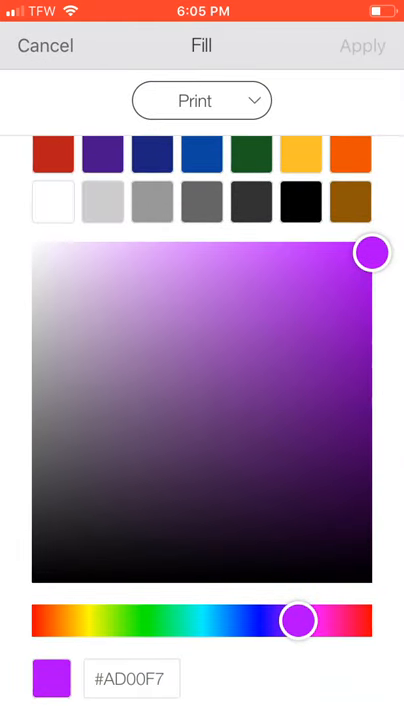
left_click(44, 46)
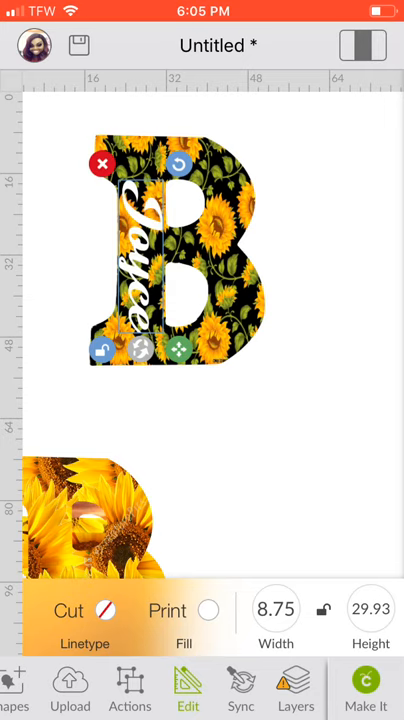